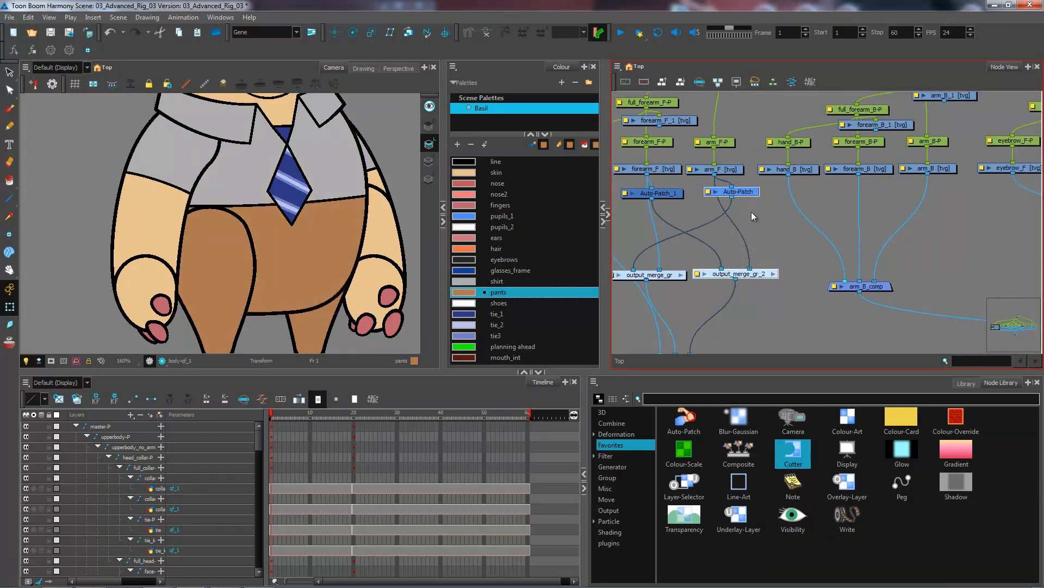
pyautogui.moveTo(898, 221)
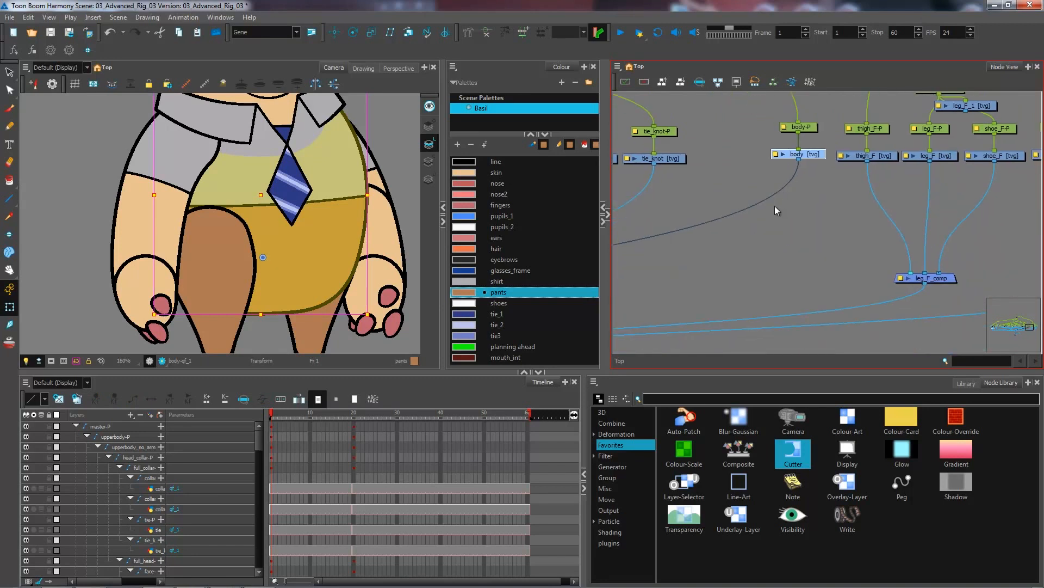
pyautogui.moveTo(779, 212)
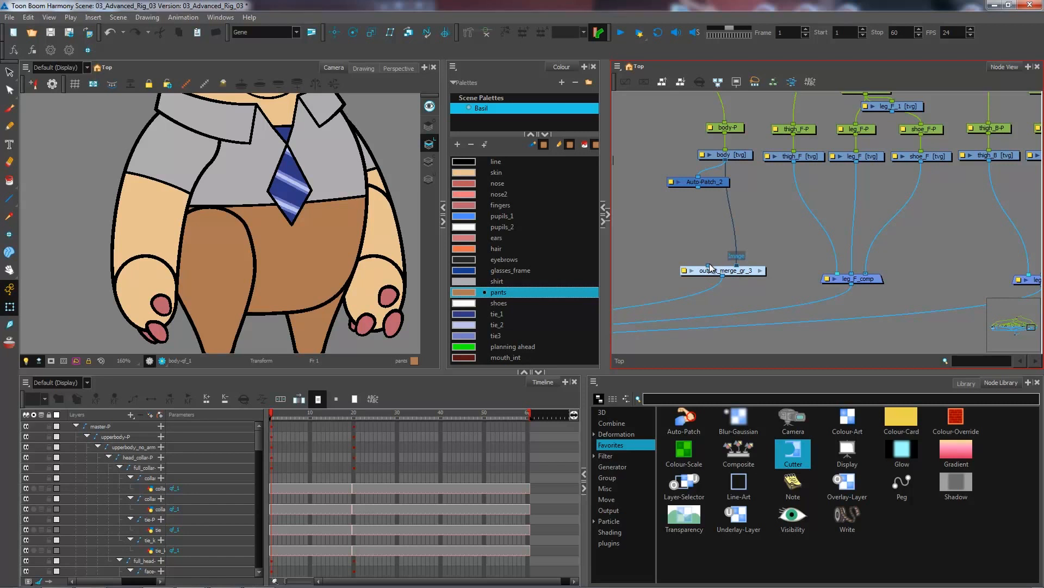
pyautogui.moveTo(712, 267)
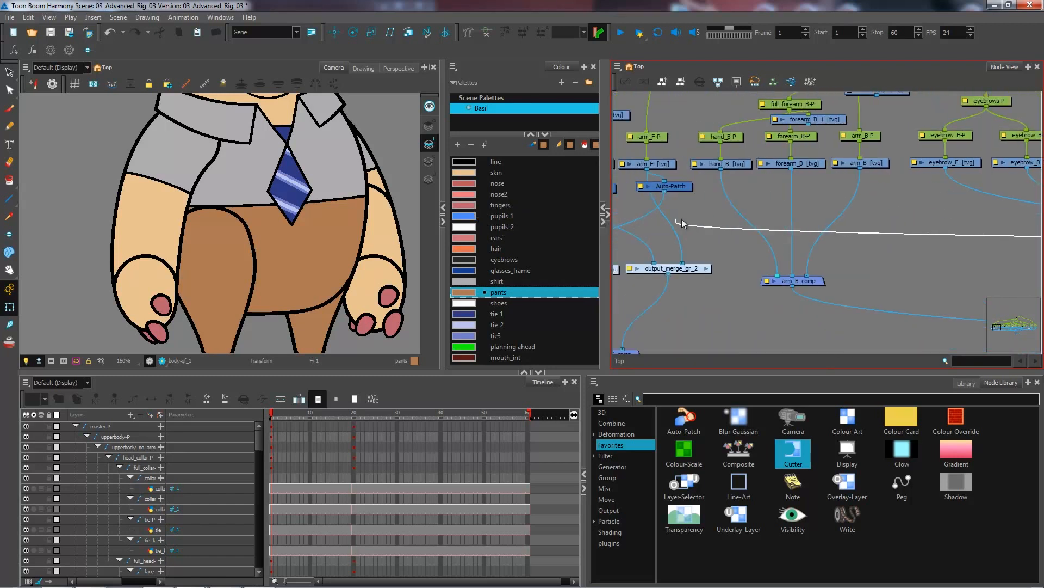
pyautogui.moveTo(293, 132)
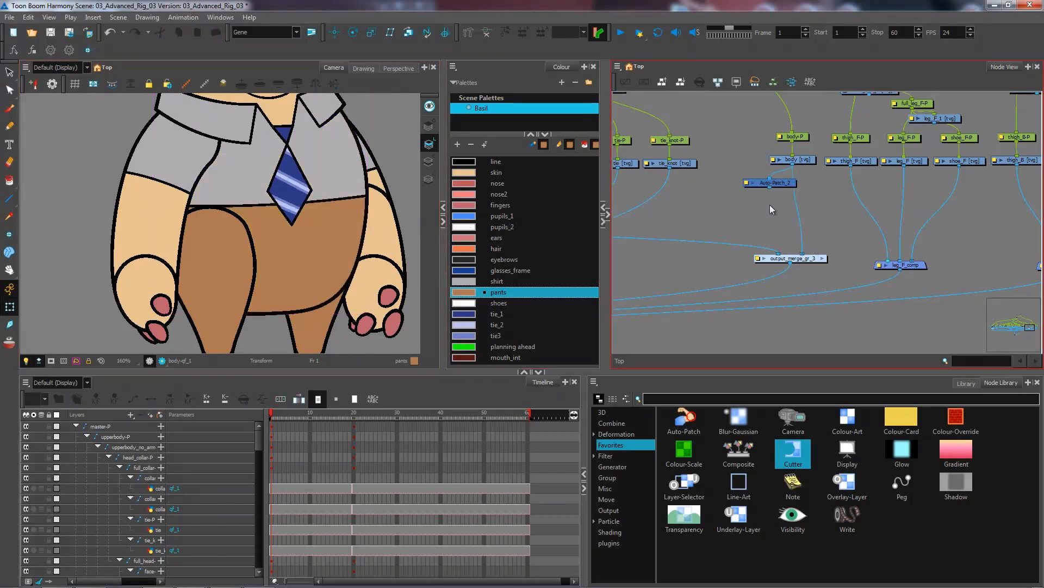
pyautogui.moveTo(770, 194)
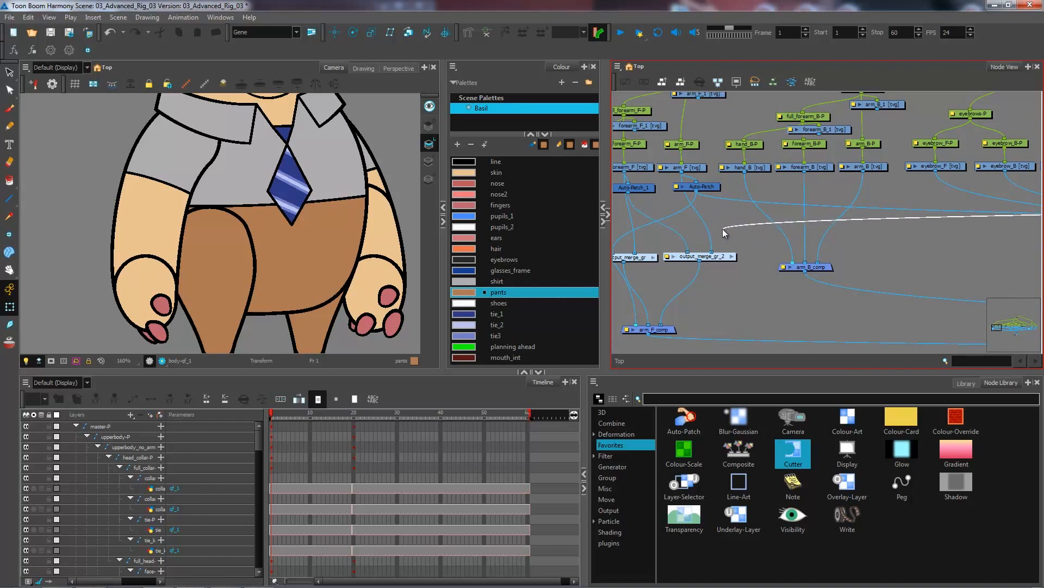
pyautogui.moveTo(675, 257)
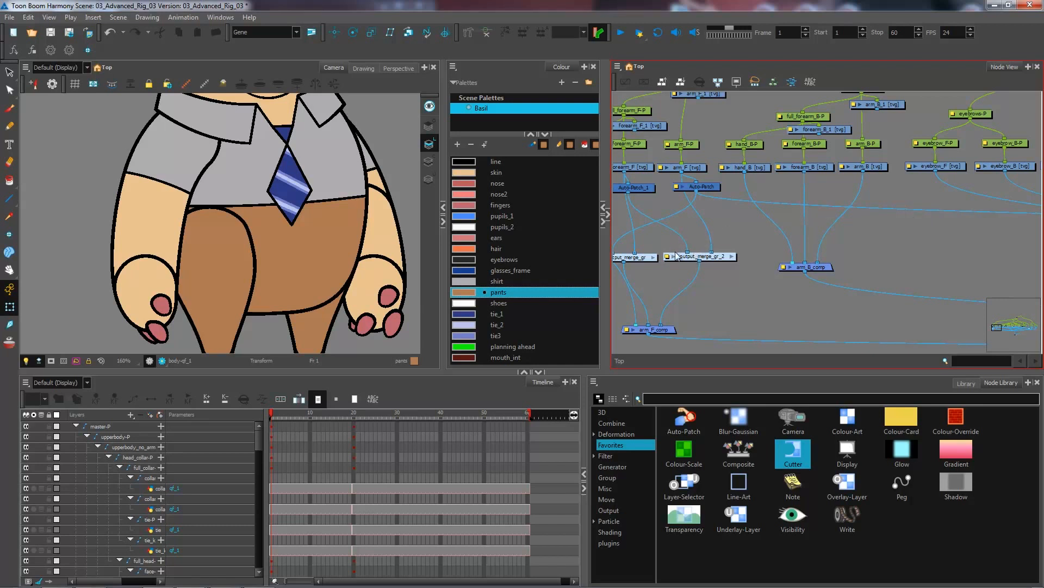
pyautogui.moveTo(693, 262)
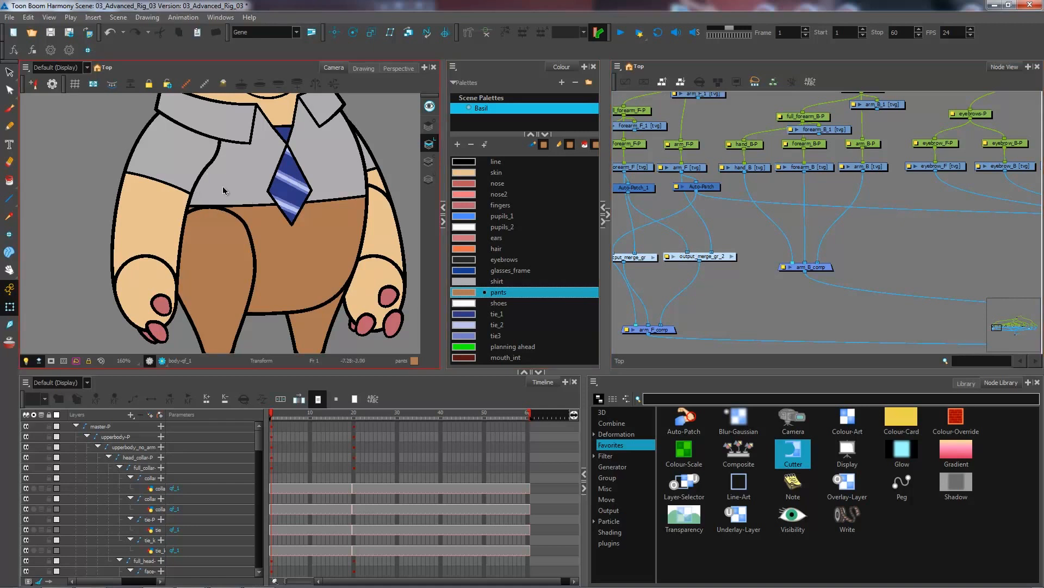
pyautogui.moveTo(126, 217)
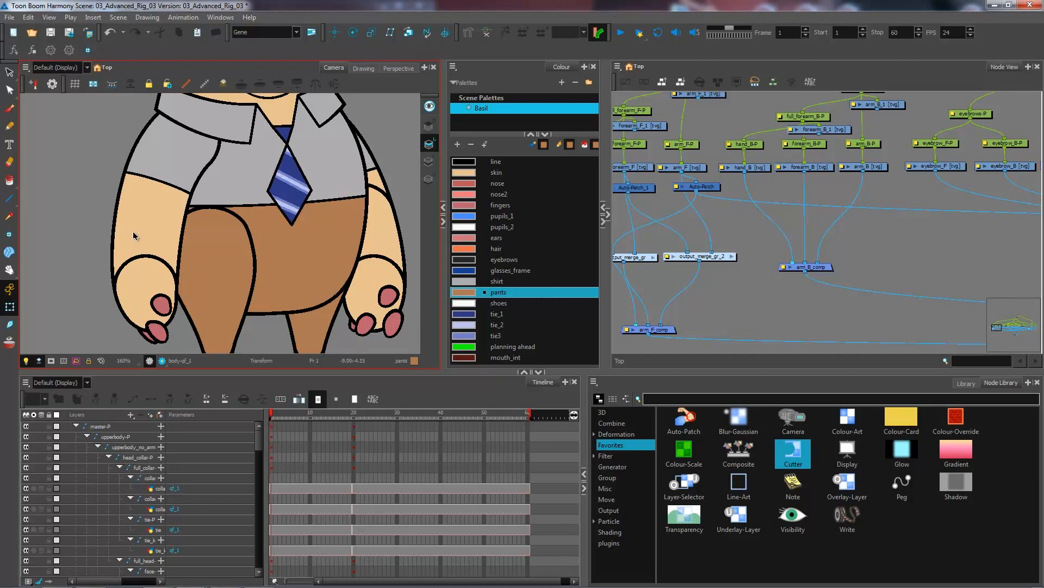
pyautogui.moveTo(132, 237)
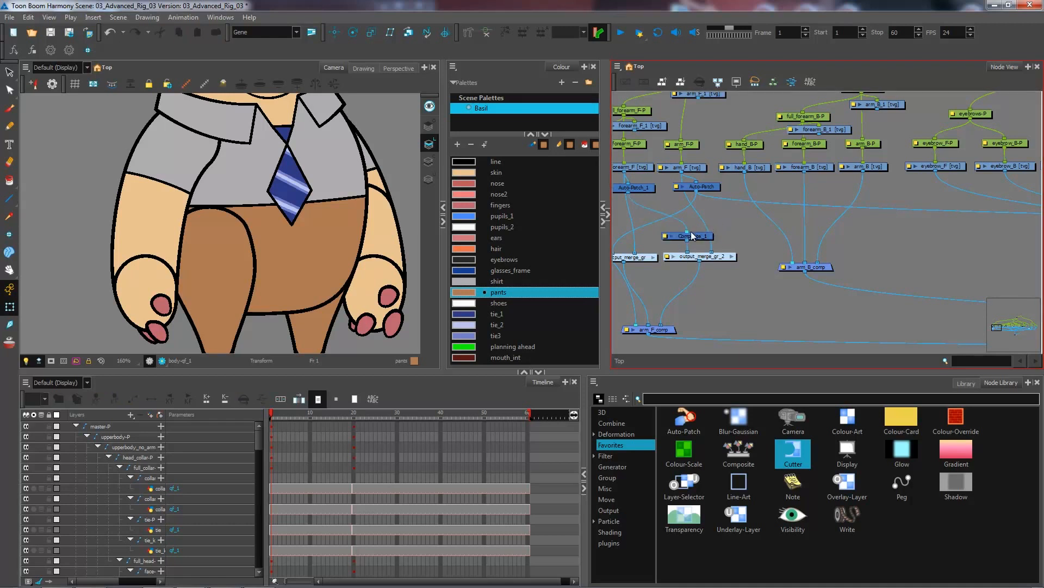
pyautogui.moveTo(713, 226)
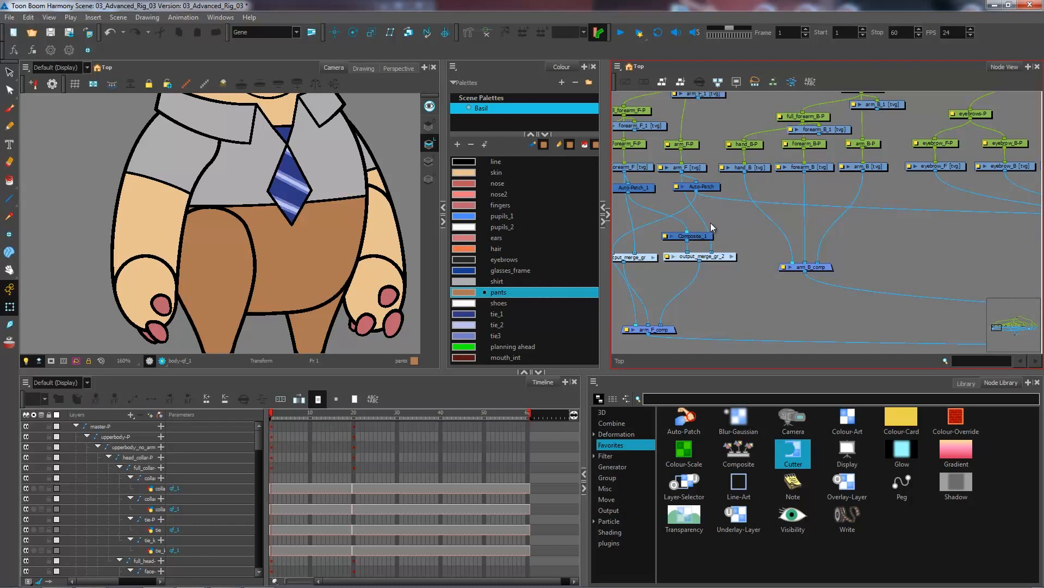
pyautogui.moveTo(693, 259)
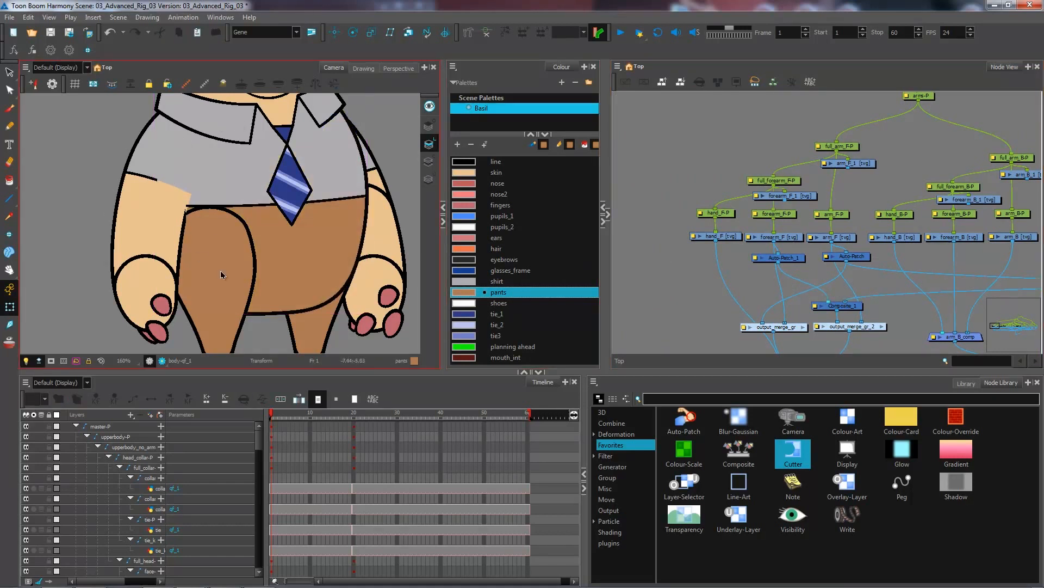
pyautogui.moveTo(166, 182)
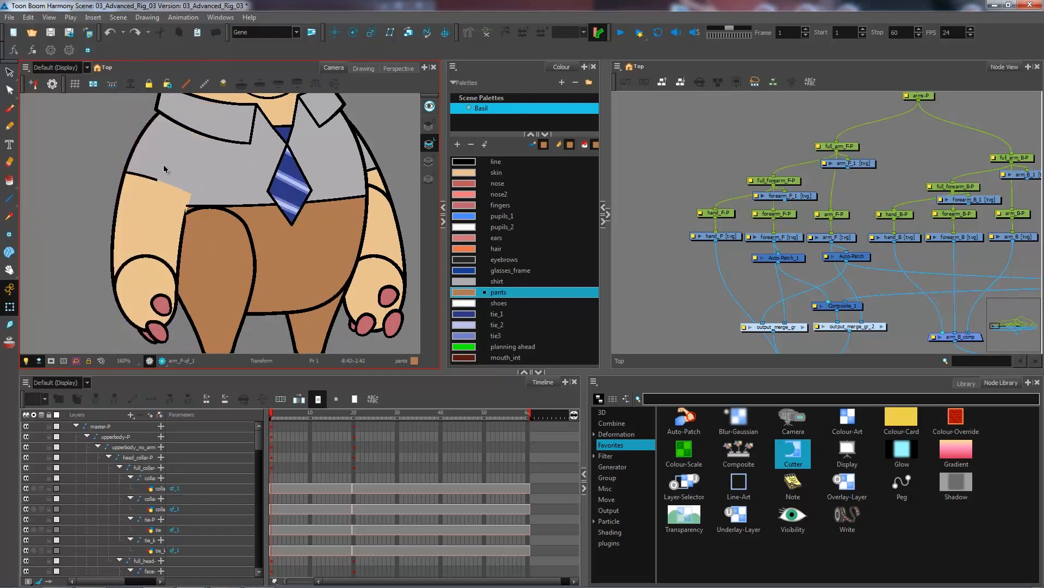
pyautogui.moveTo(182, 198)
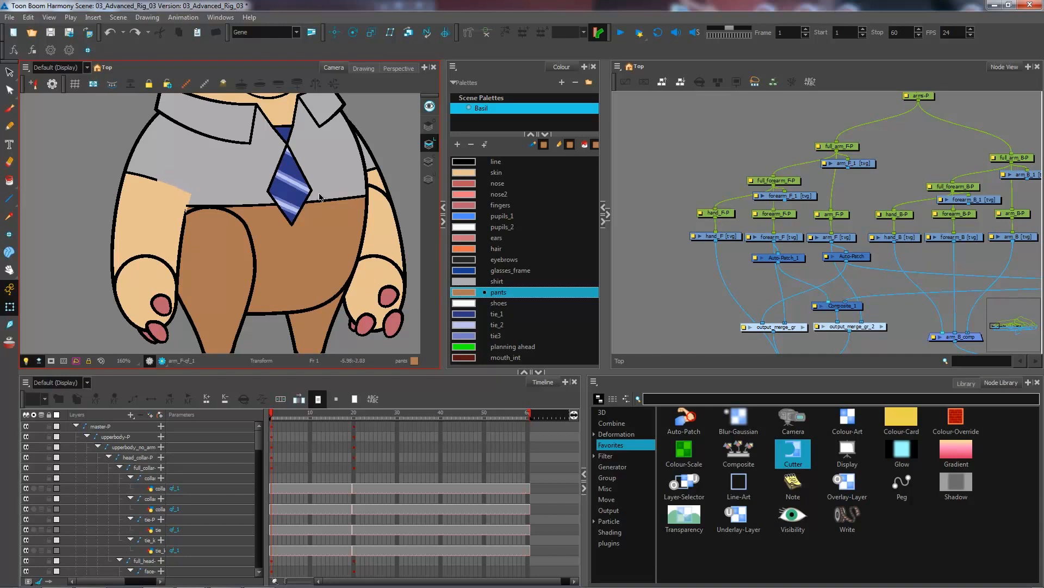
pyautogui.moveTo(165, 167)
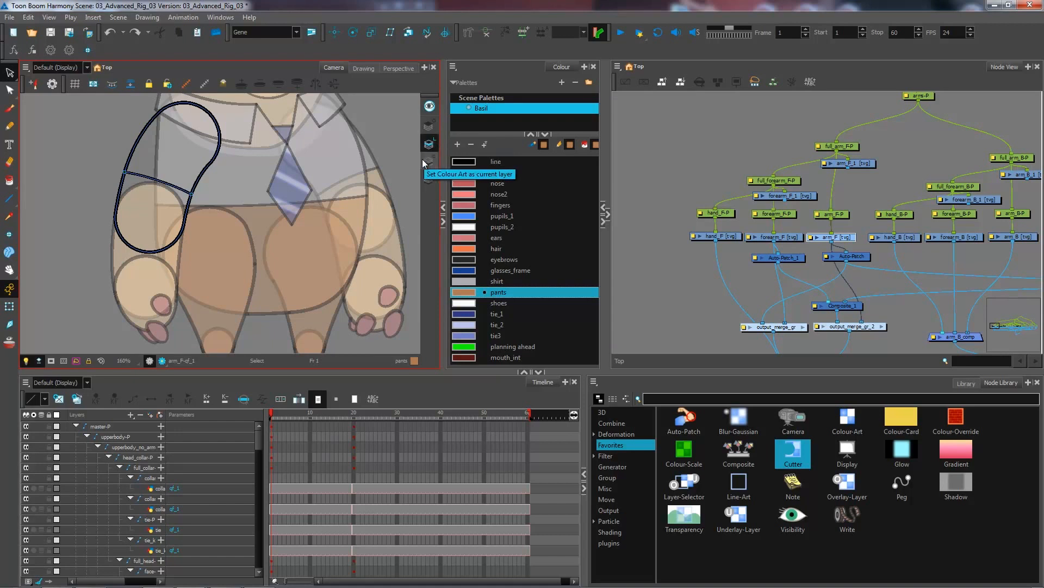
# Toggle the arm drawing between Colour Art and Line Art to inspect it.
pyautogui.click(429, 161)
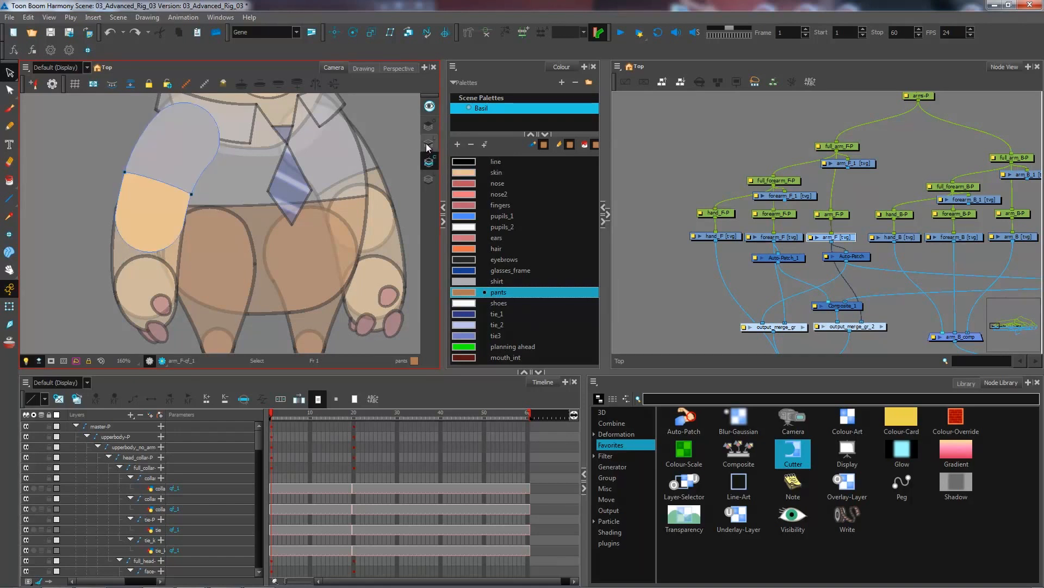
pyautogui.click(429, 124)
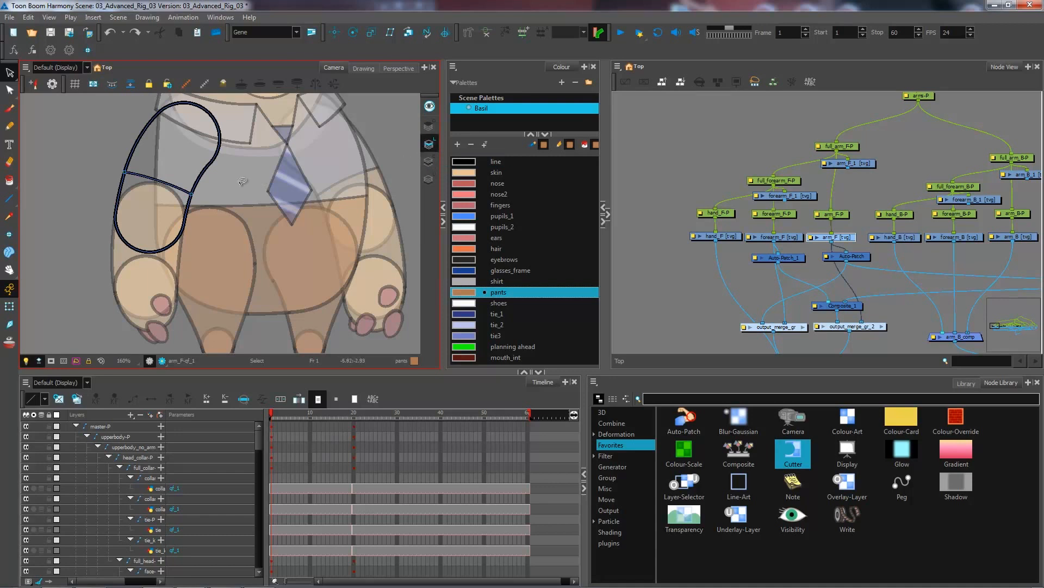
pyautogui.moveTo(236, 162)
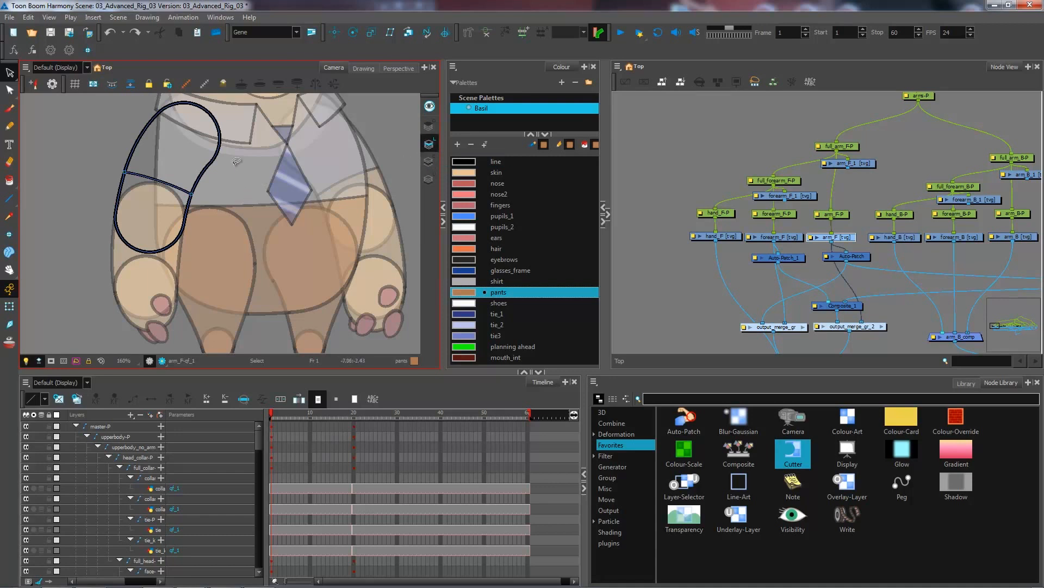
pyautogui.moveTo(201, 205)
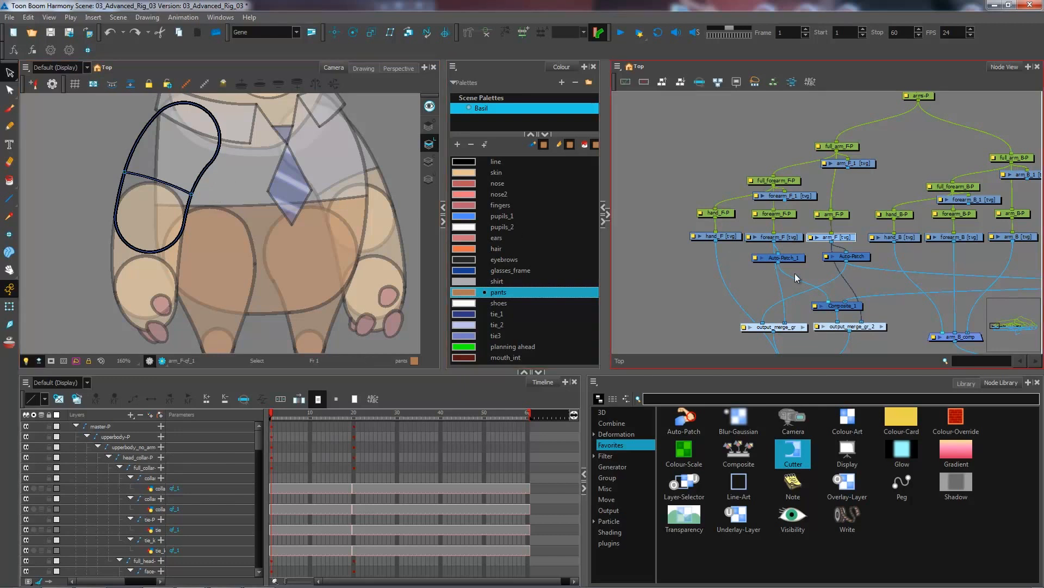
pyautogui.moveTo(639, 279)
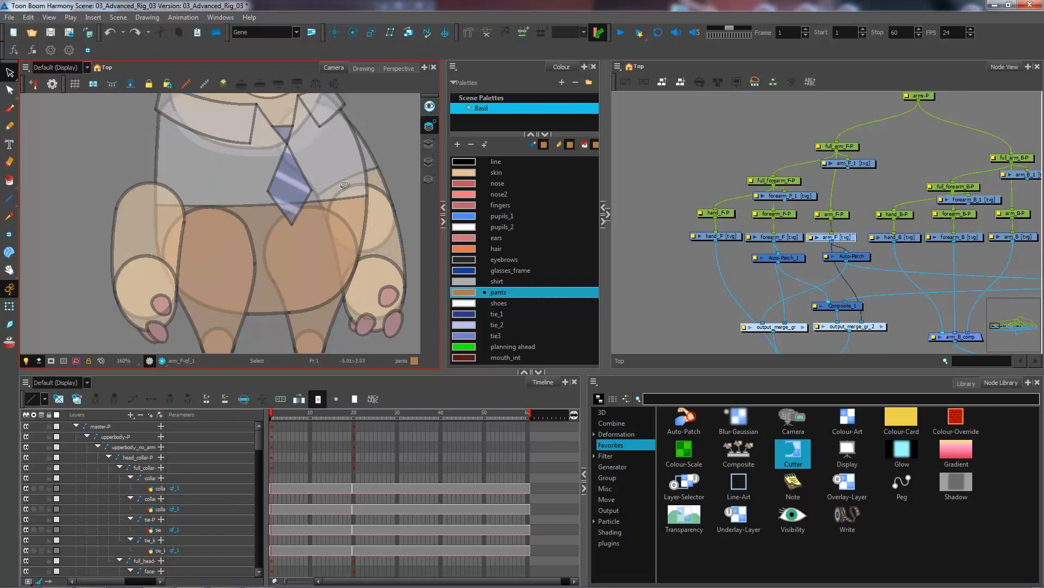
pyautogui.moveTo(256, 183)
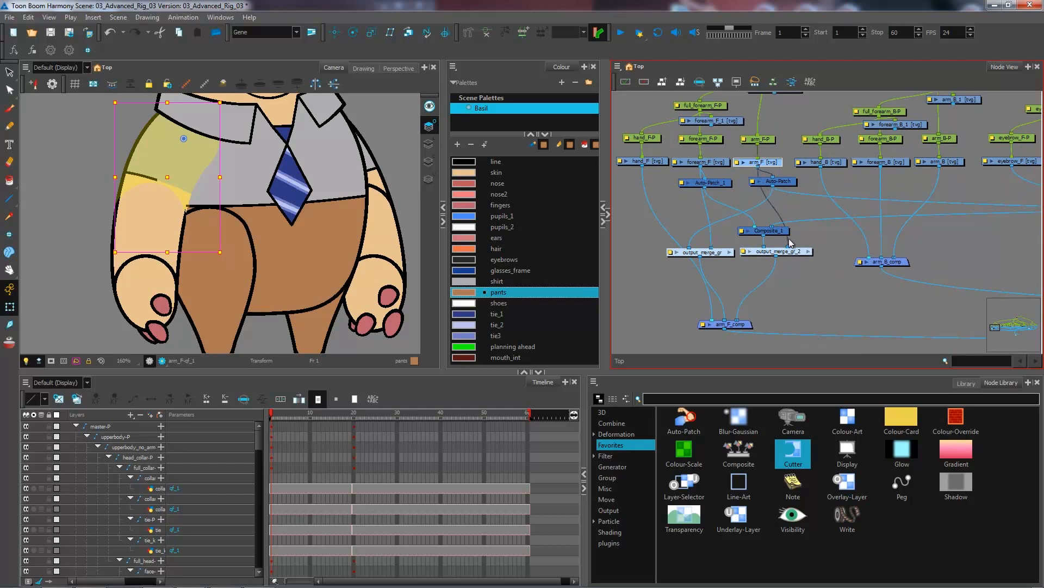
pyautogui.moveTo(810, 253)
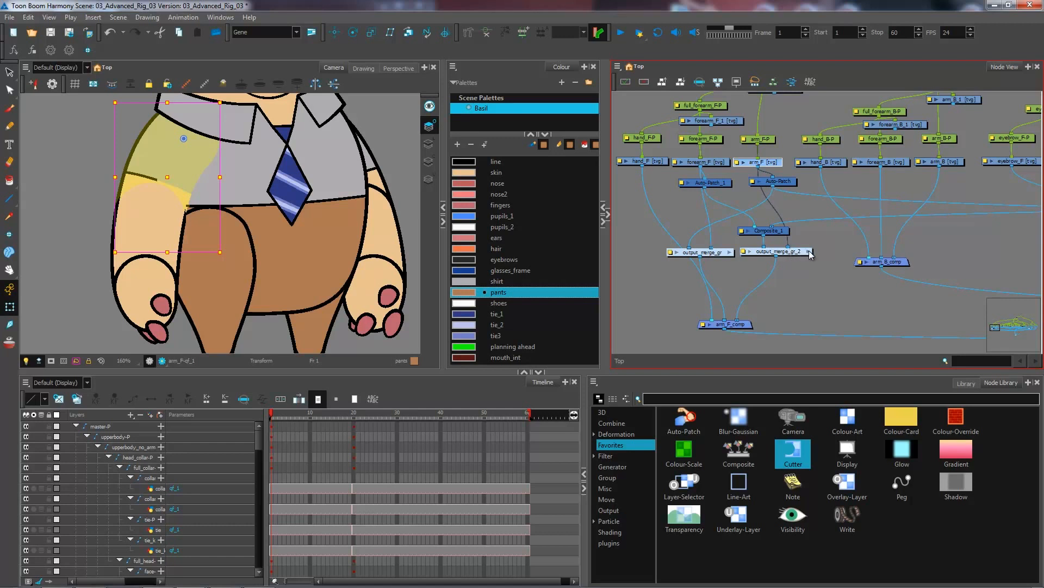
# Enter the output_merge_gr_2 group to see its Multi-Port-In, Line-Art, Colour-Art and Composite_1 network.
pyautogui.doubleClick(775, 251)
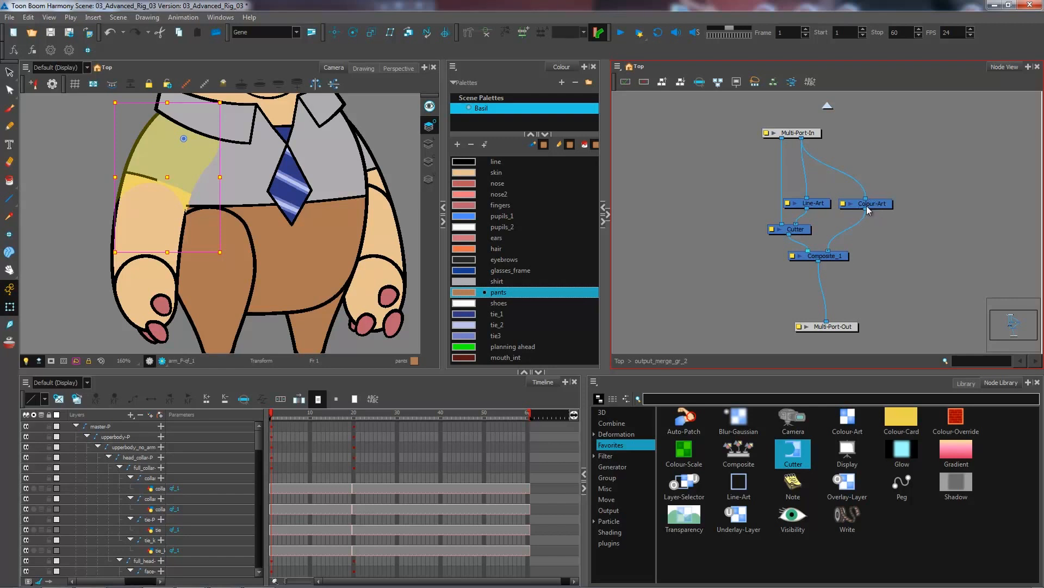
pyautogui.moveTo(851, 260)
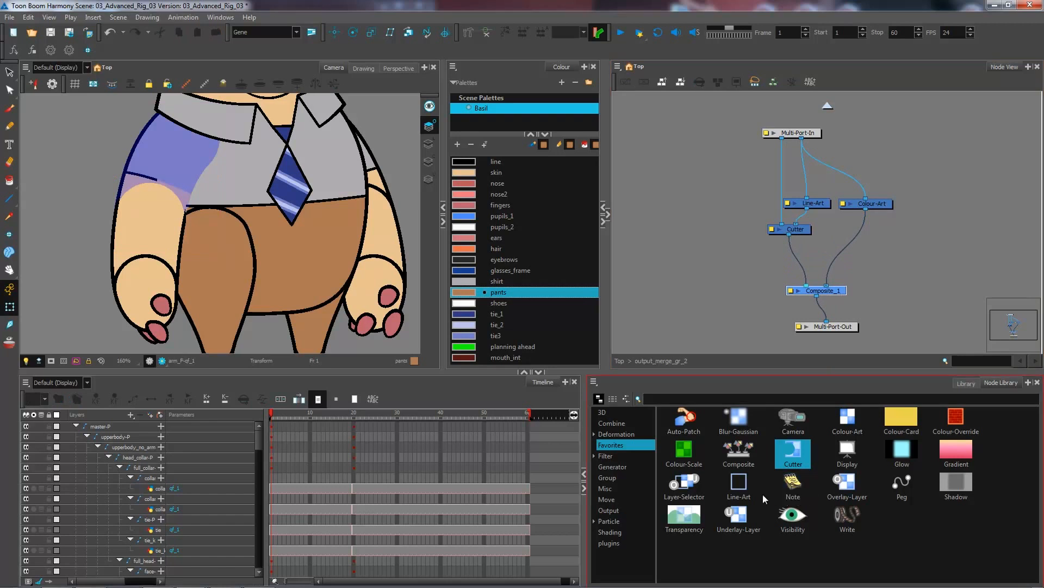
pyautogui.moveTo(814, 478)
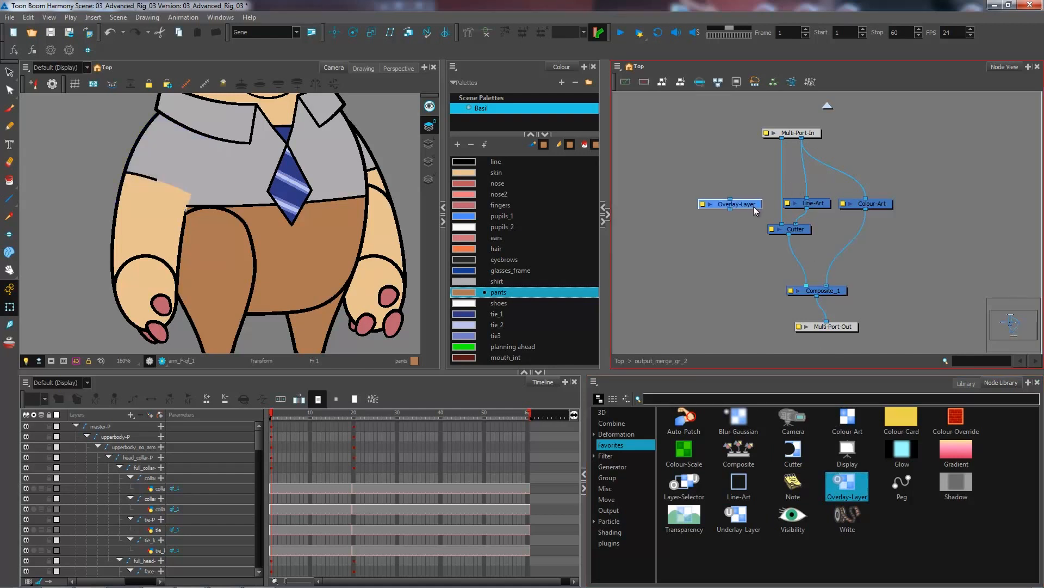
pyautogui.moveTo(755, 254)
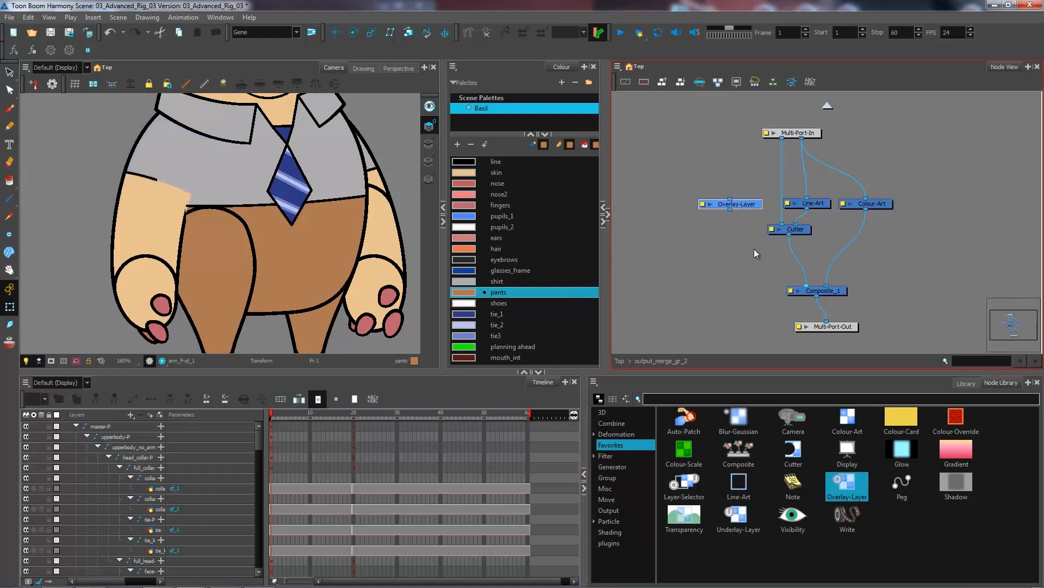
pyautogui.moveTo(787, 269)
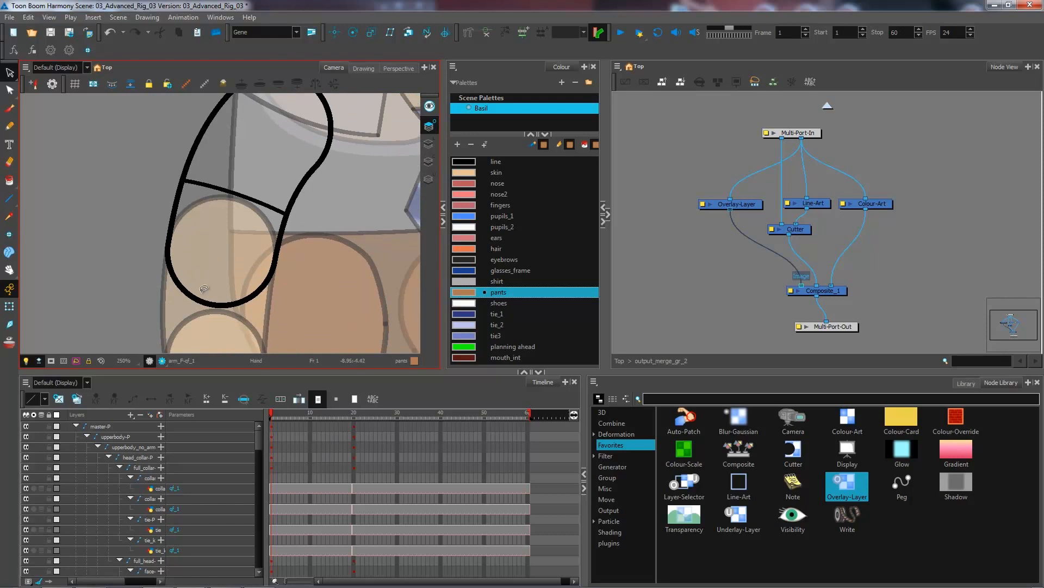
# Draw crease strokes on the upper arm near the elbow and taper one with the Pencil Editor.
pyautogui.click(210, 286)
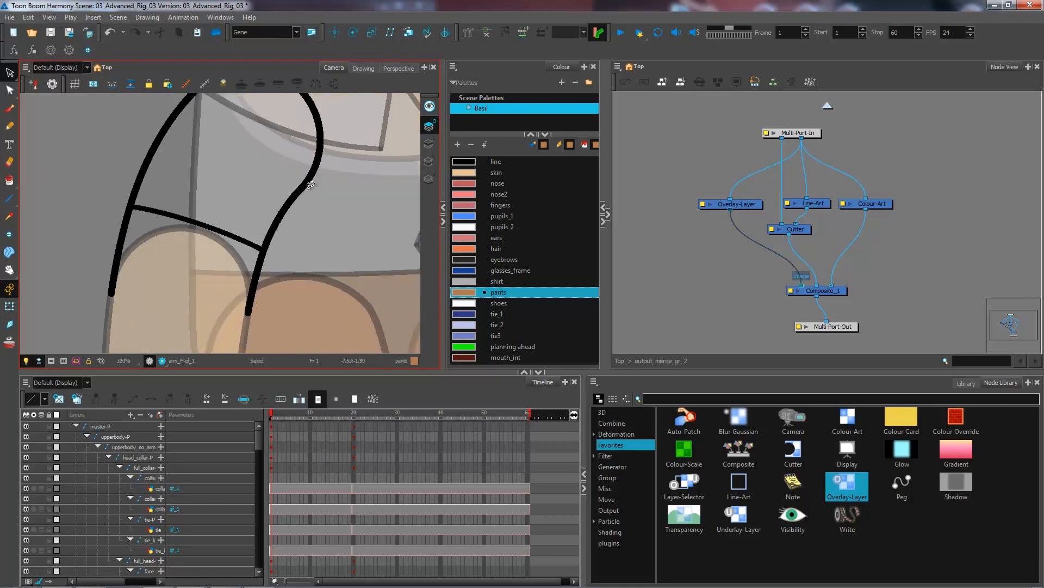
pyautogui.click(308, 173)
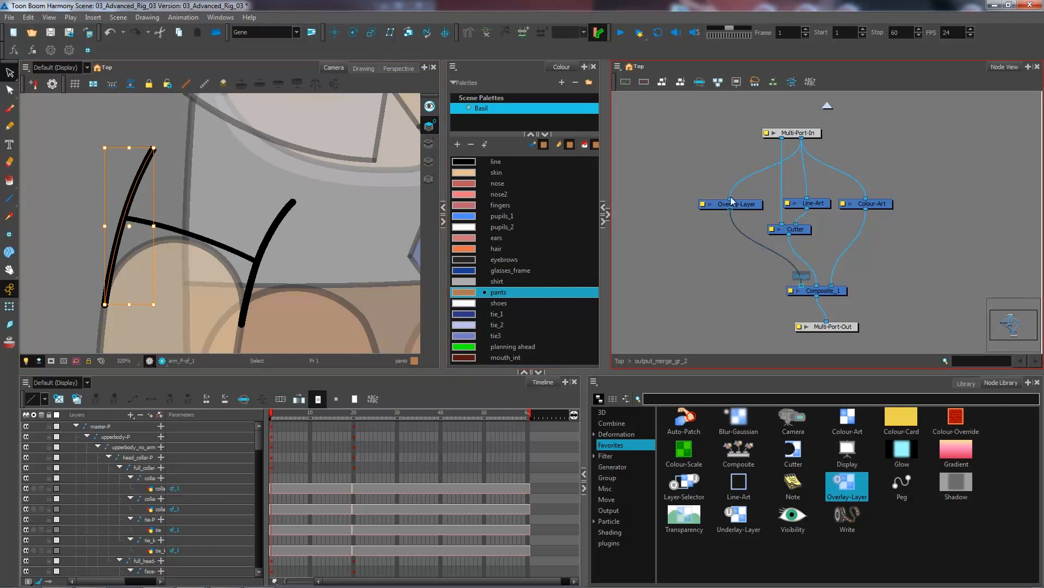
pyautogui.moveTo(669, 162)
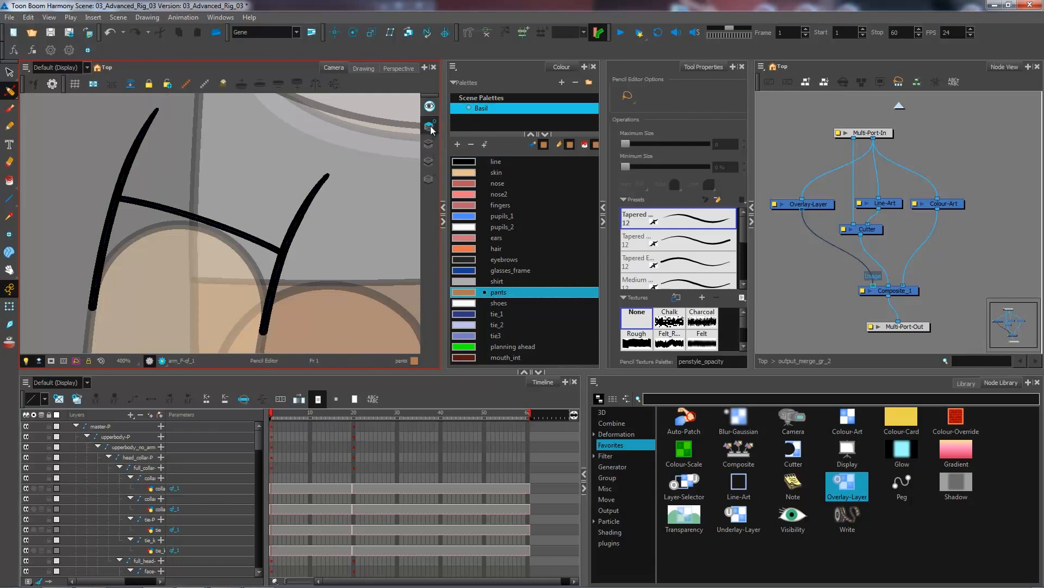
pyautogui.click(9, 73)
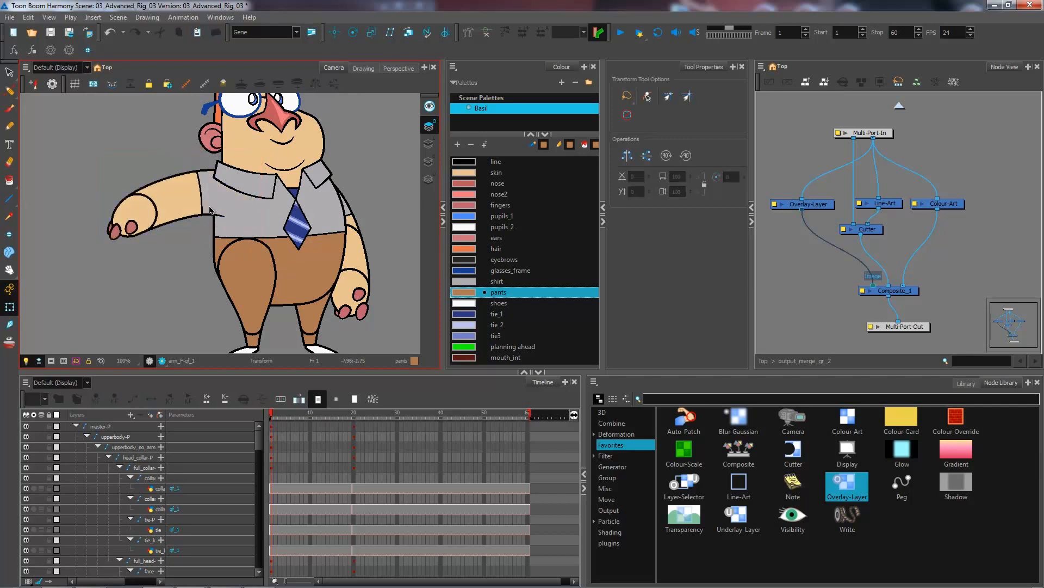
# Rotate the arm with the Transform tool to preview the creases, then return it to rest pose.
pyautogui.click(213, 194)
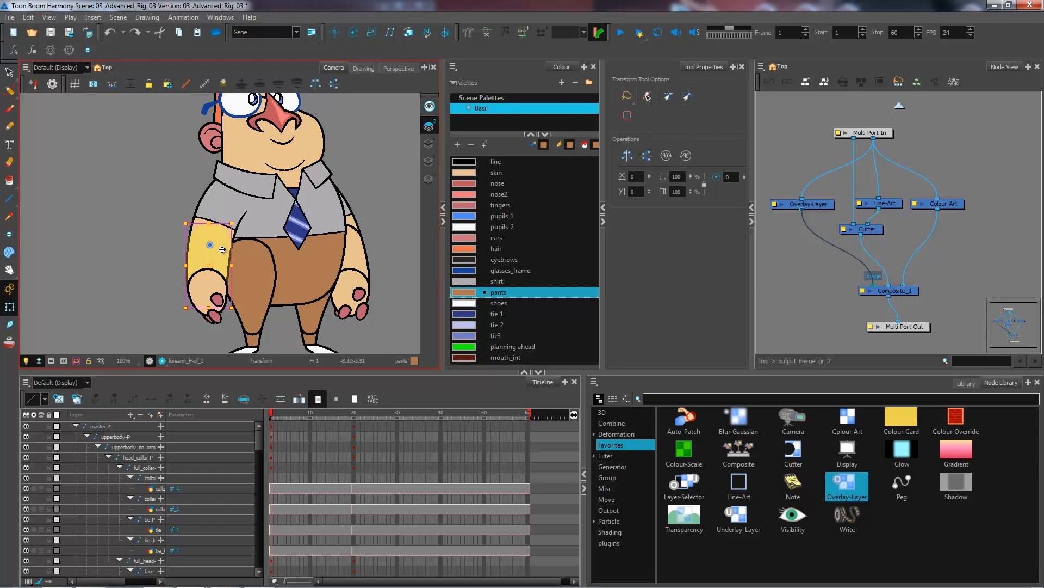
# Taper the forearm crease strokes with the Pencil Editor so they thin toward their ends.
pyautogui.click(10, 72)
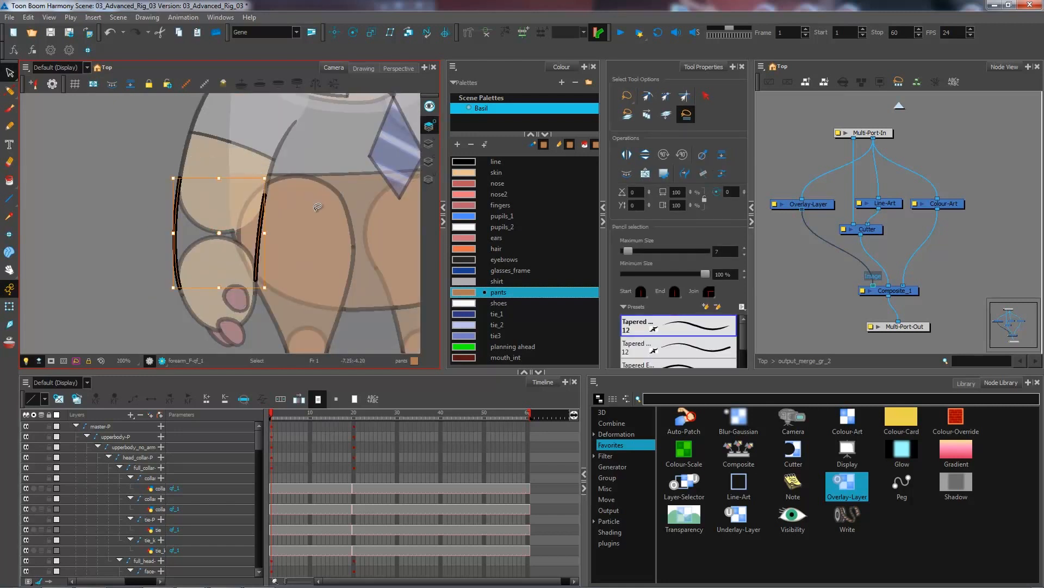
pyautogui.click(10, 92)
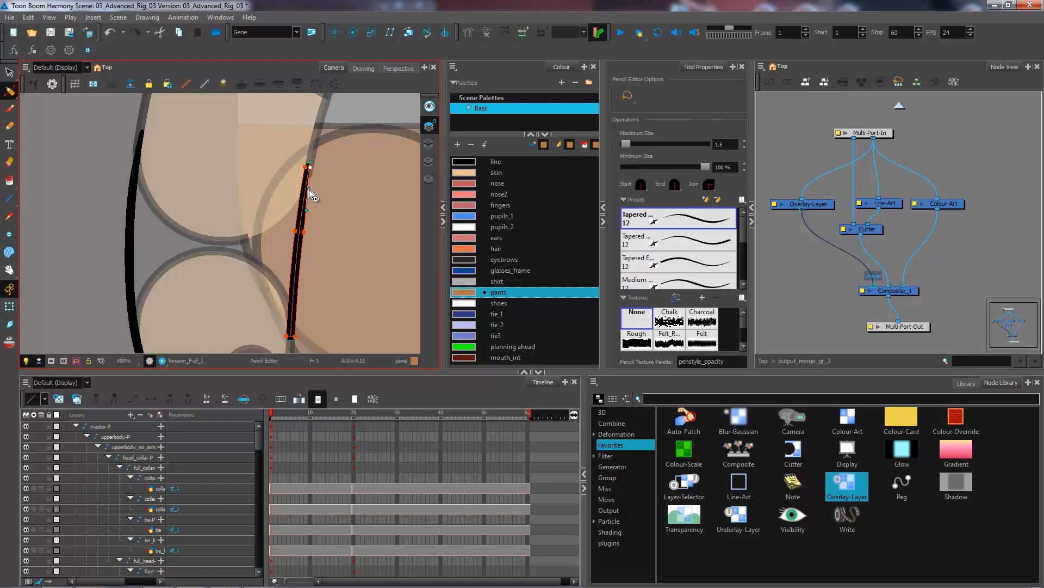
pyautogui.click(11, 72)
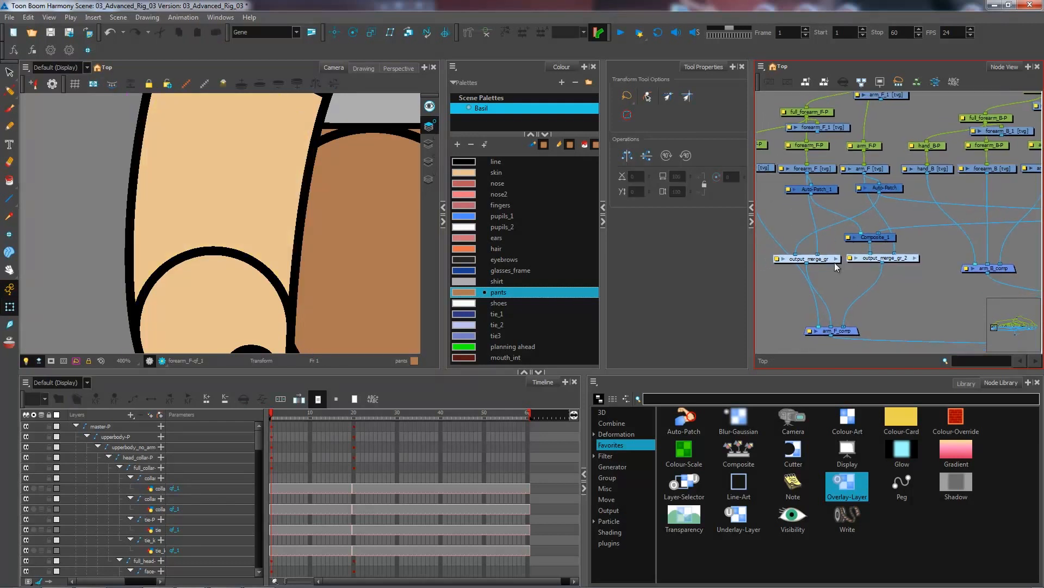
pyautogui.doubleClick(806, 259)
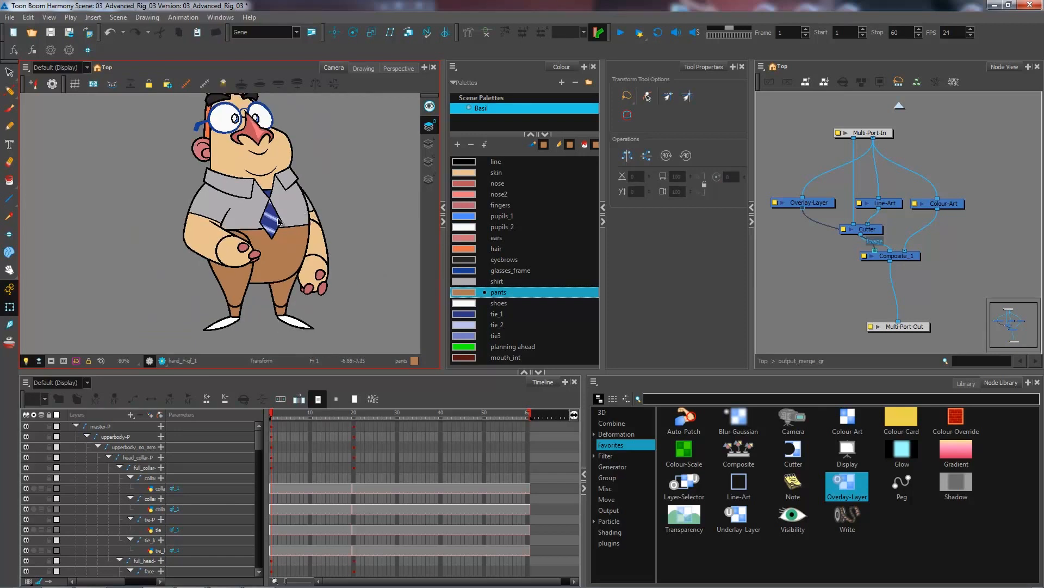
pyautogui.click(236, 253)
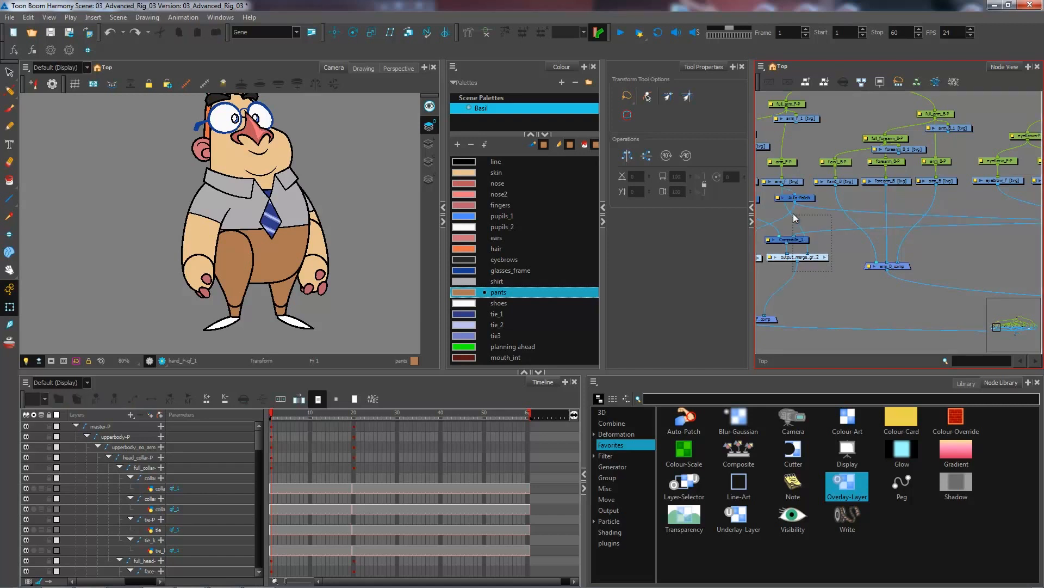
pyautogui.click(795, 197)
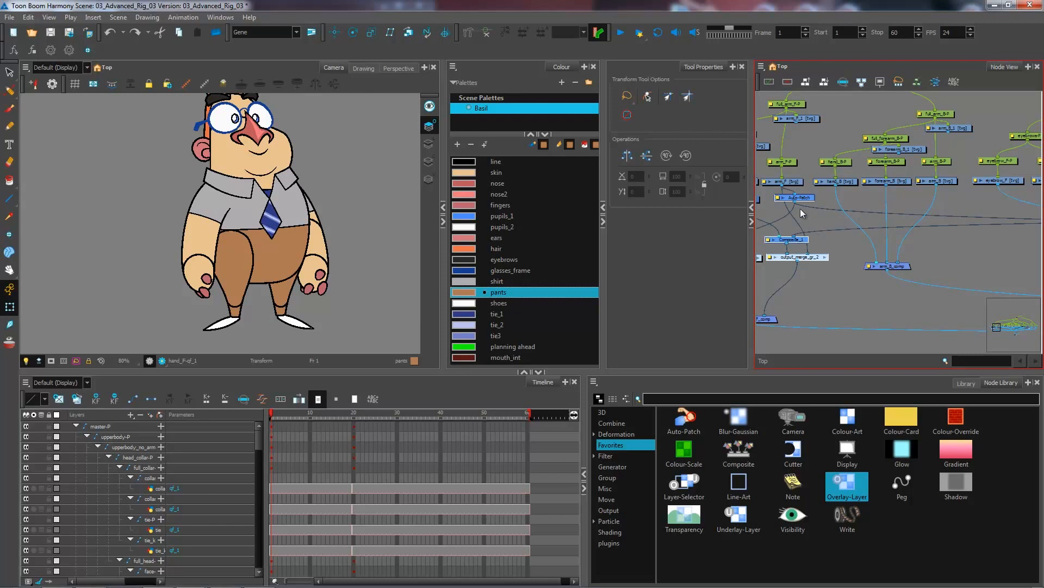
pyautogui.moveTo(800, 217)
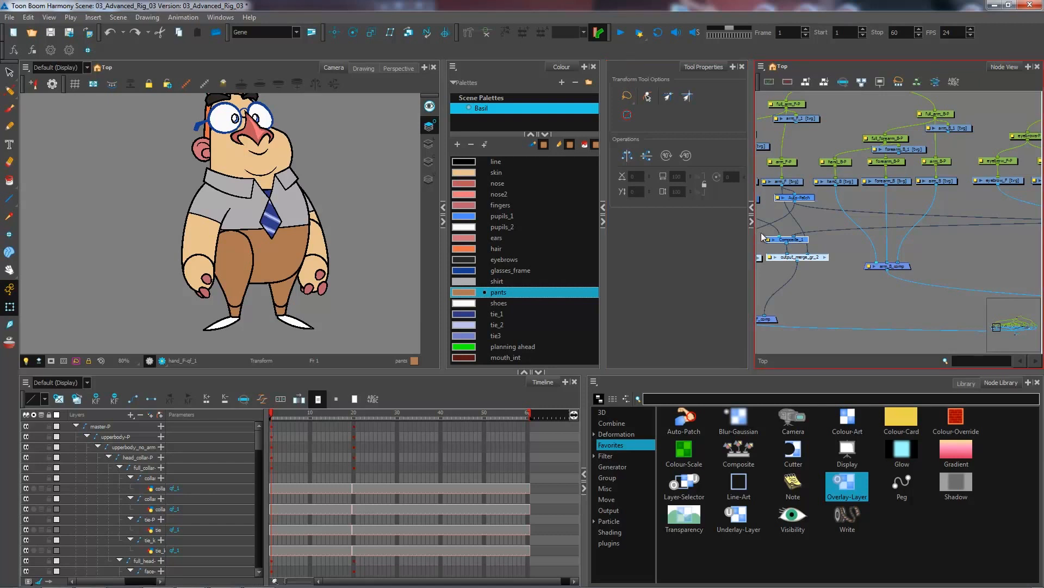
pyautogui.moveTo(791, 228)
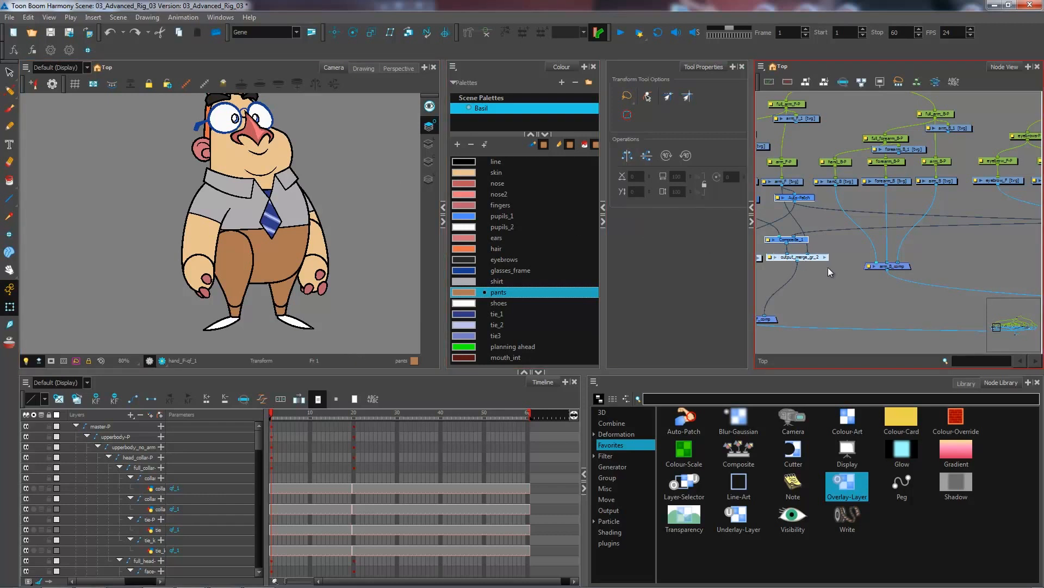
pyautogui.moveTo(825, 274)
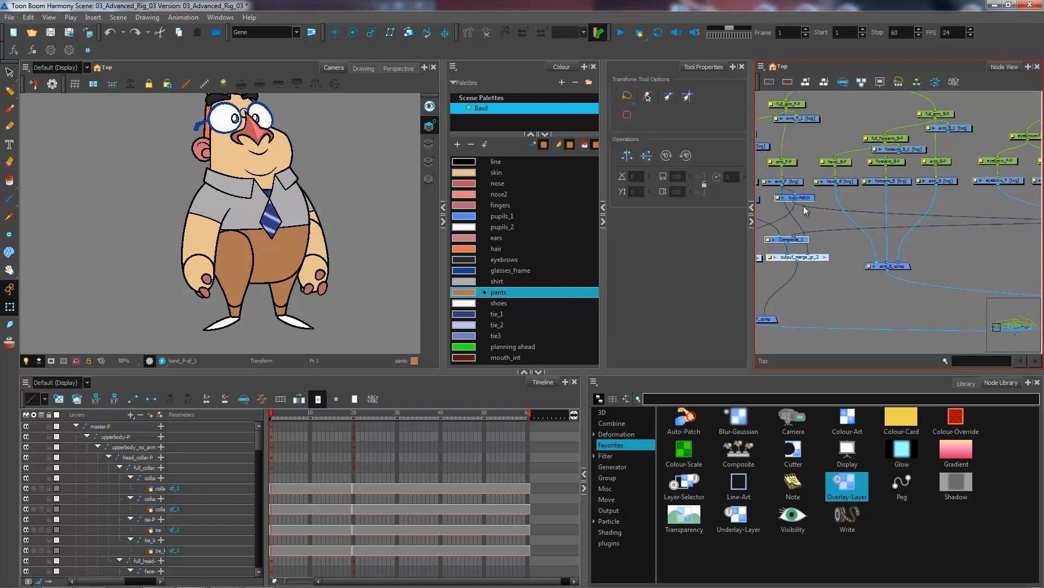
pyautogui.moveTo(915, 359)
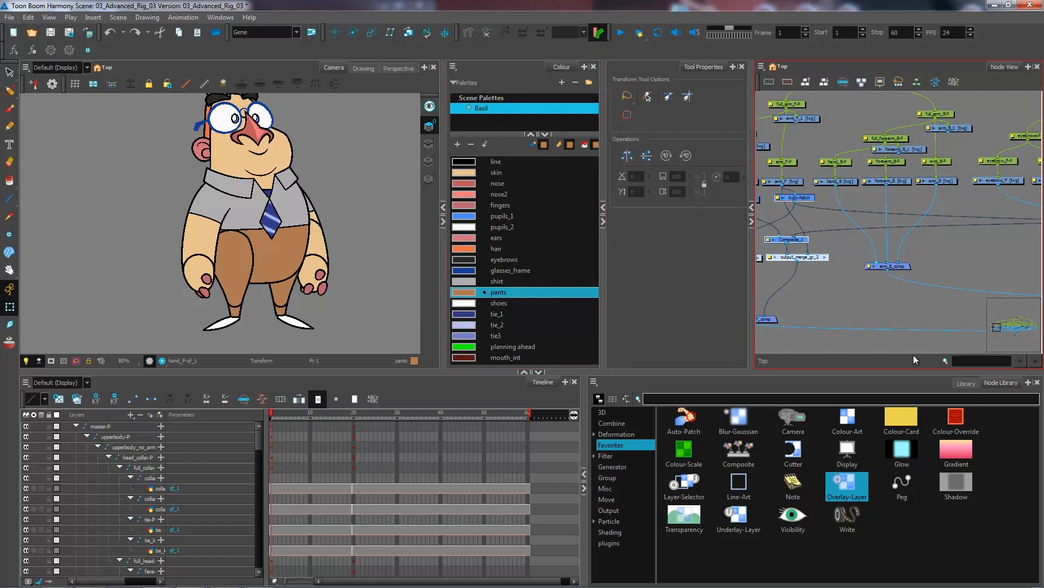
# Show the Library's Templates folder listing CH_Ramsey_gr.tpl and bring up its options for Right To Modify.
pyautogui.click(965, 383)
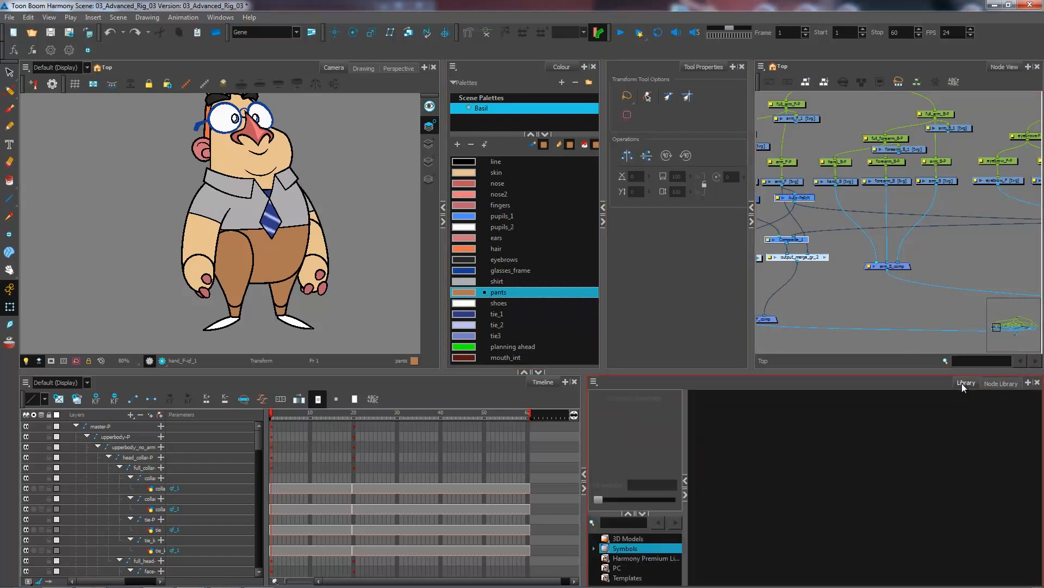
pyautogui.moveTo(630, 513)
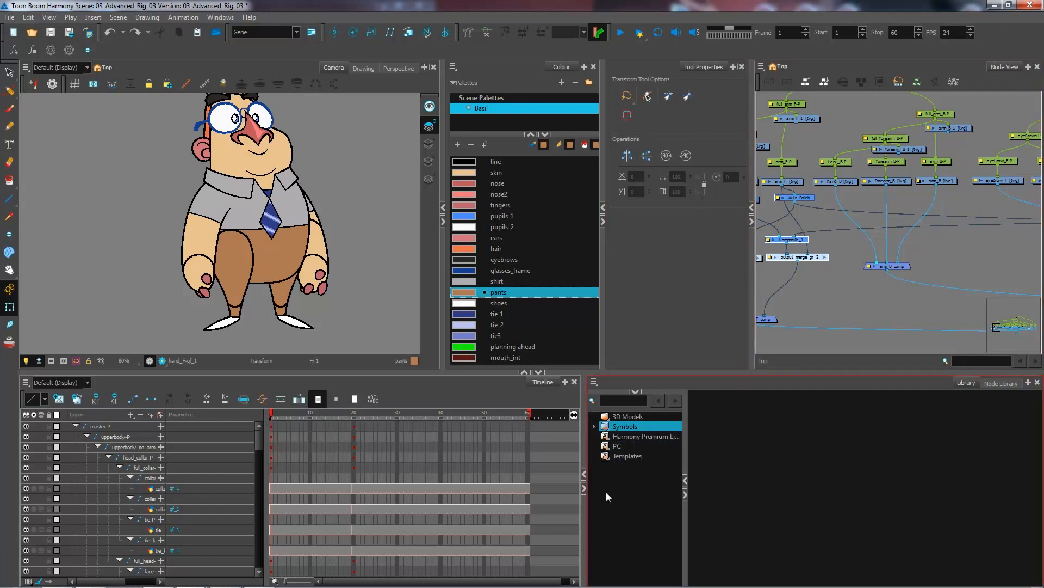
pyautogui.moveTo(723, 418)
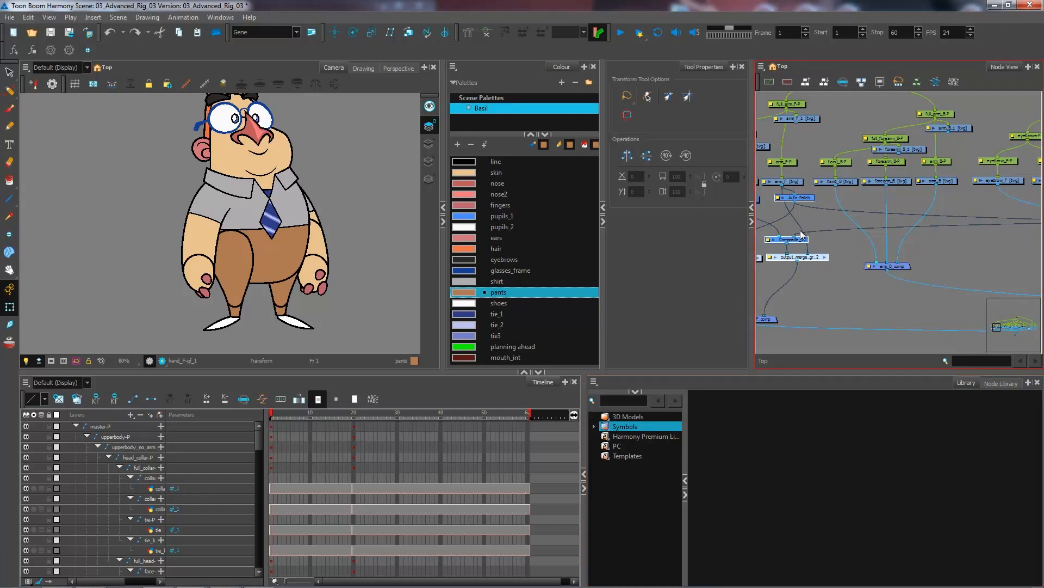
pyautogui.moveTo(823, 206)
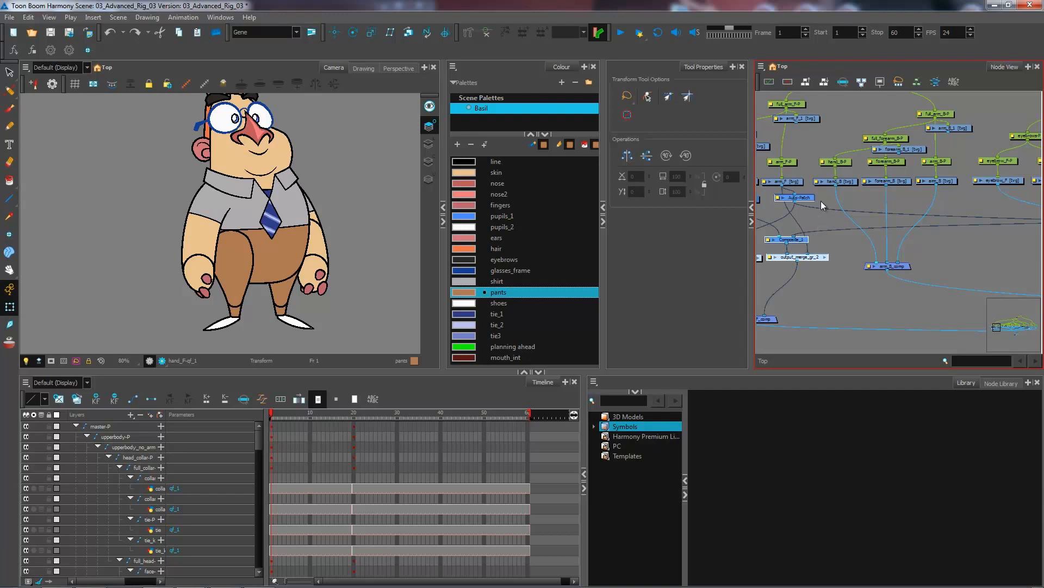
pyautogui.moveTo(804, 267)
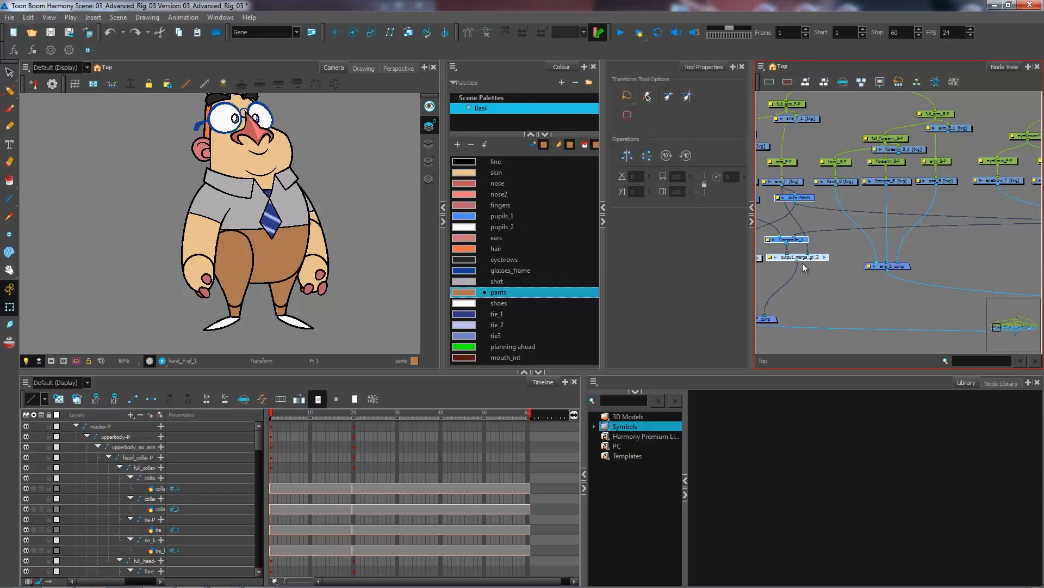
pyautogui.moveTo(809, 267)
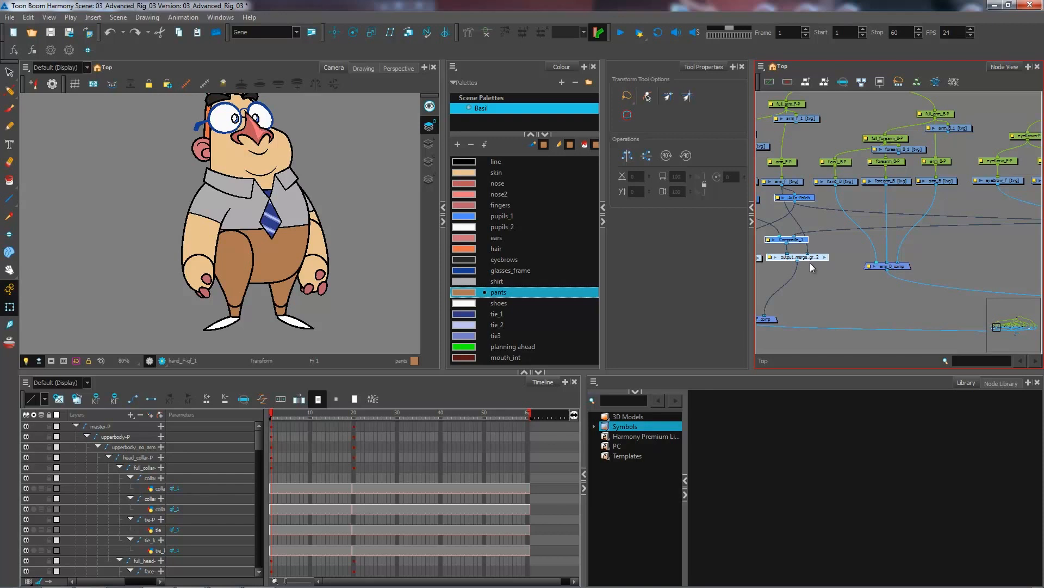
pyautogui.moveTo(838, 287)
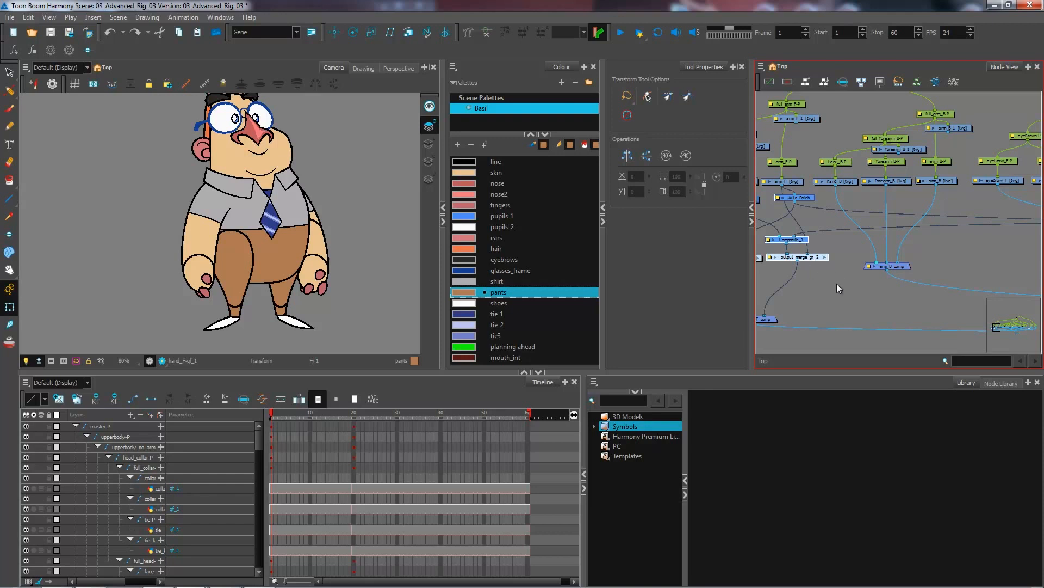
pyautogui.moveTo(806, 316)
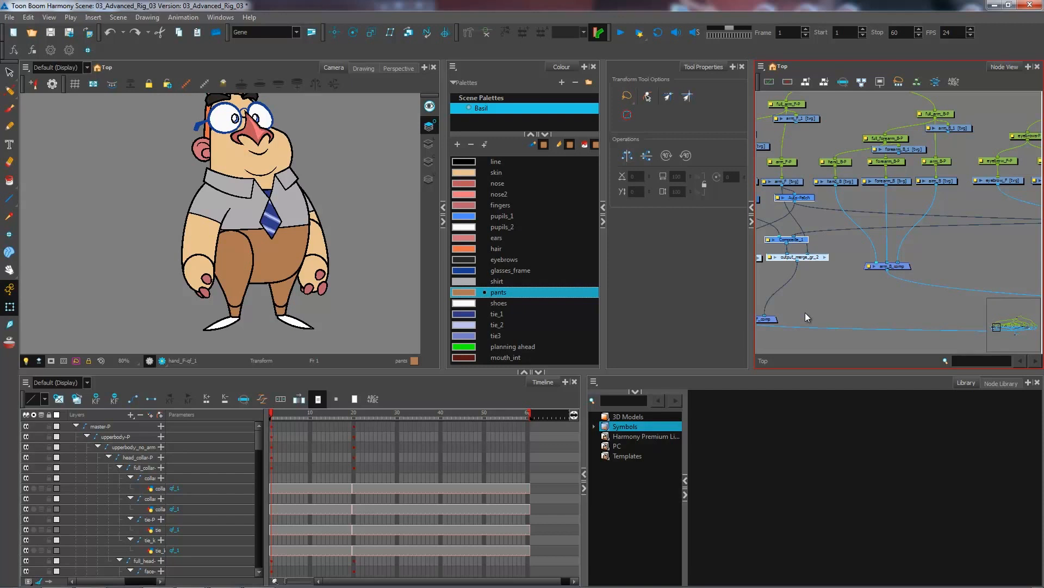
pyautogui.click(626, 456)
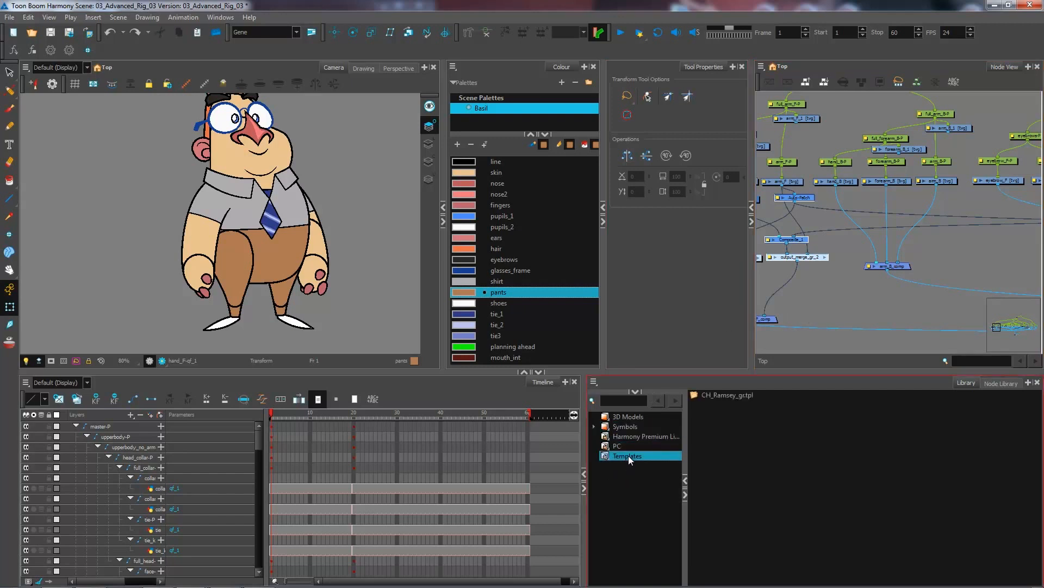
pyautogui.rightClick(627, 456)
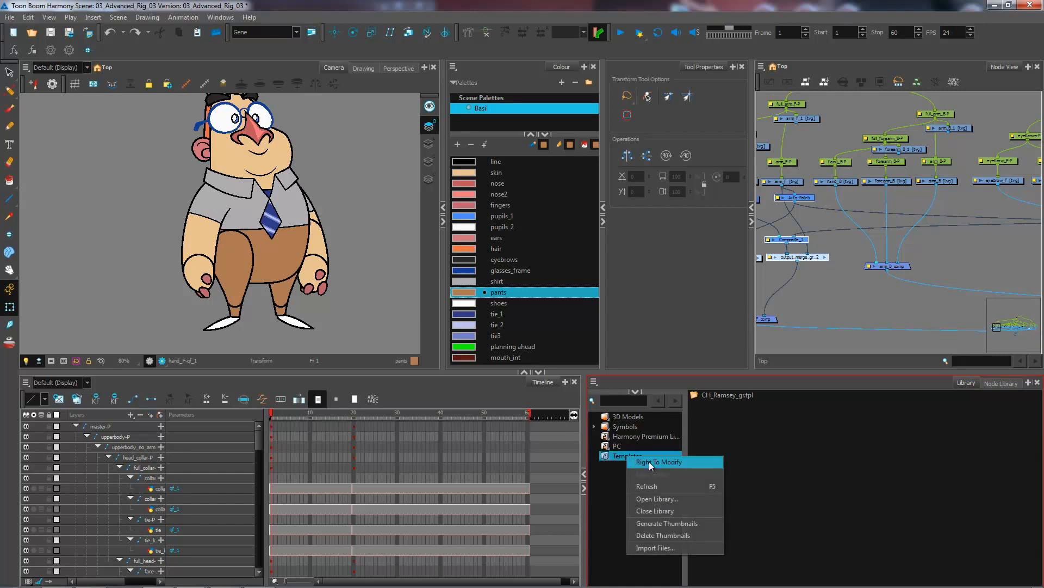
pyautogui.moveTo(660, 465)
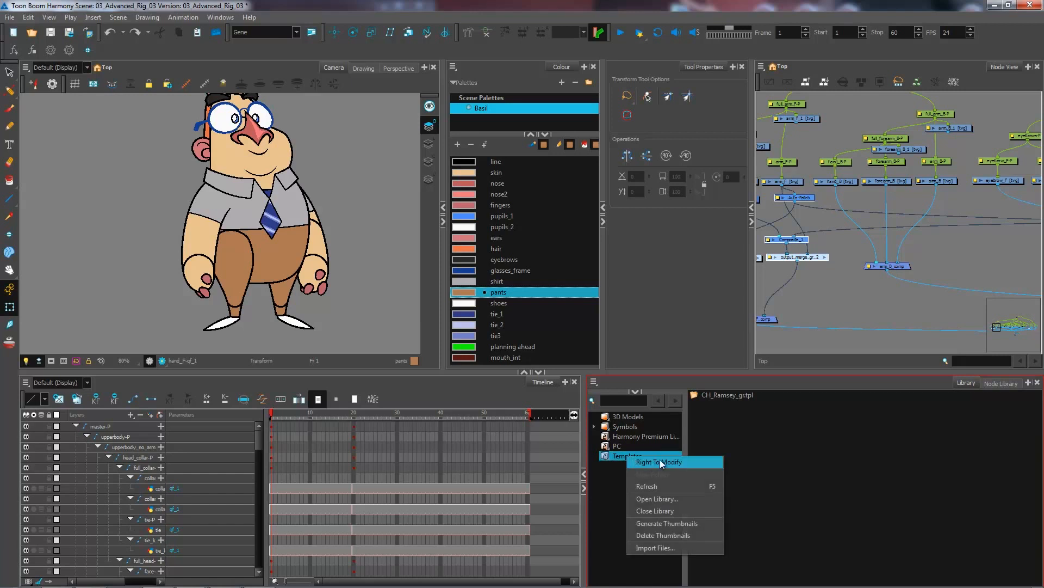
pyautogui.moveTo(679, 465)
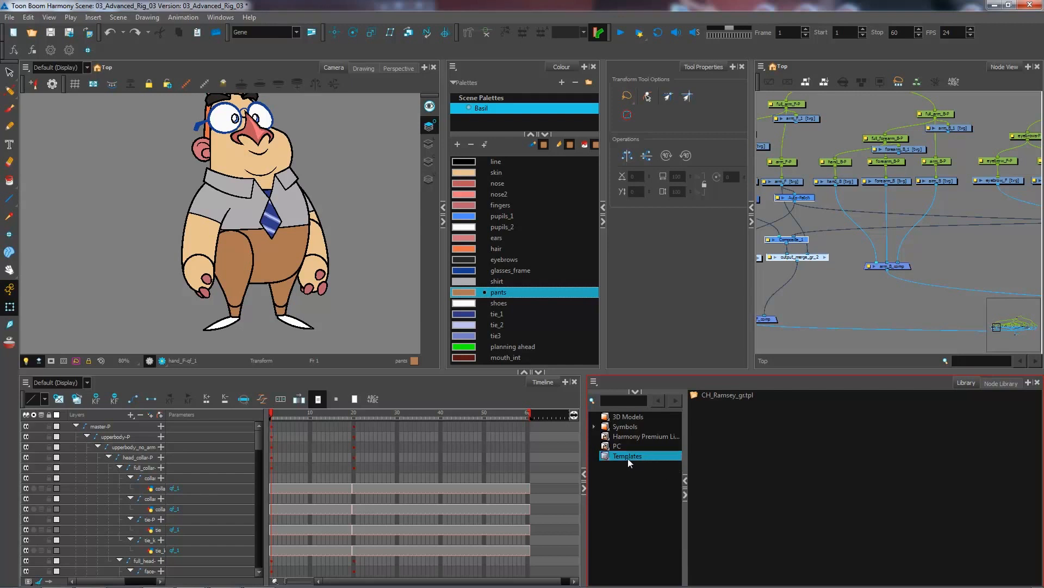
# Create a new _Systems folder inside the Templates library.
pyautogui.rightClick(627, 456)
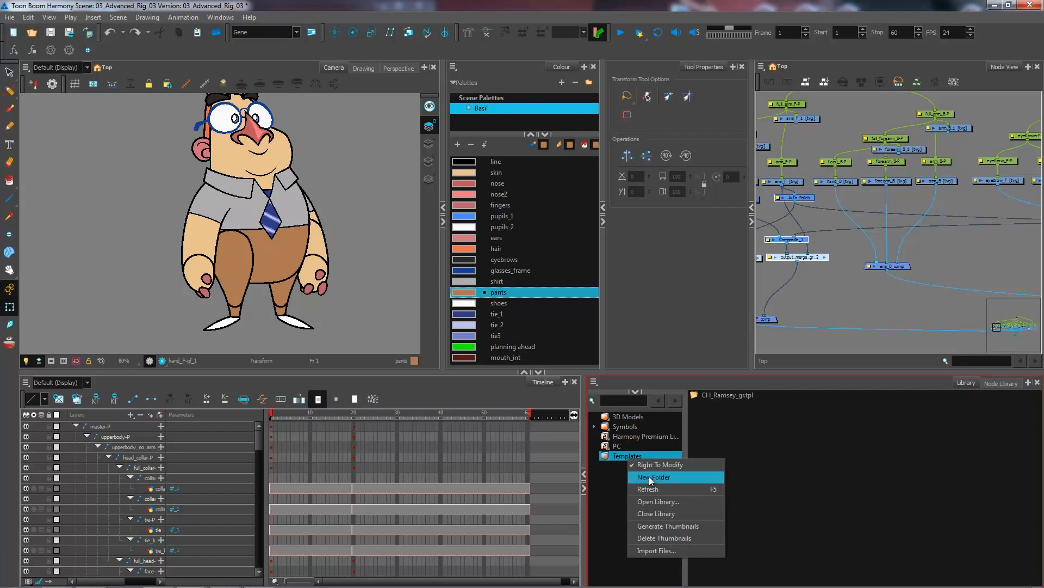
pyautogui.click(655, 477)
pyautogui.write('Systems')
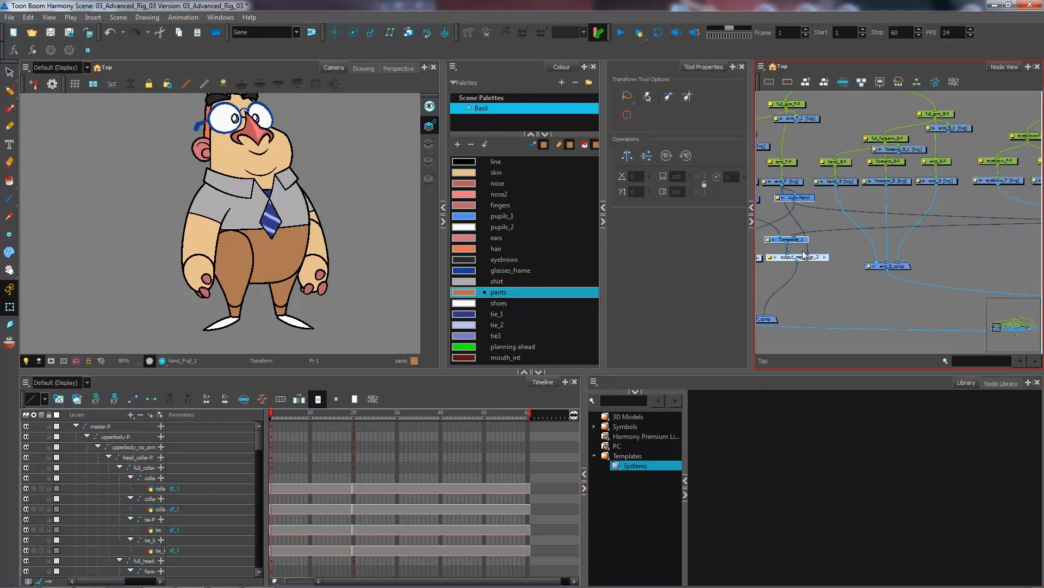
pyautogui.moveTo(818, 268)
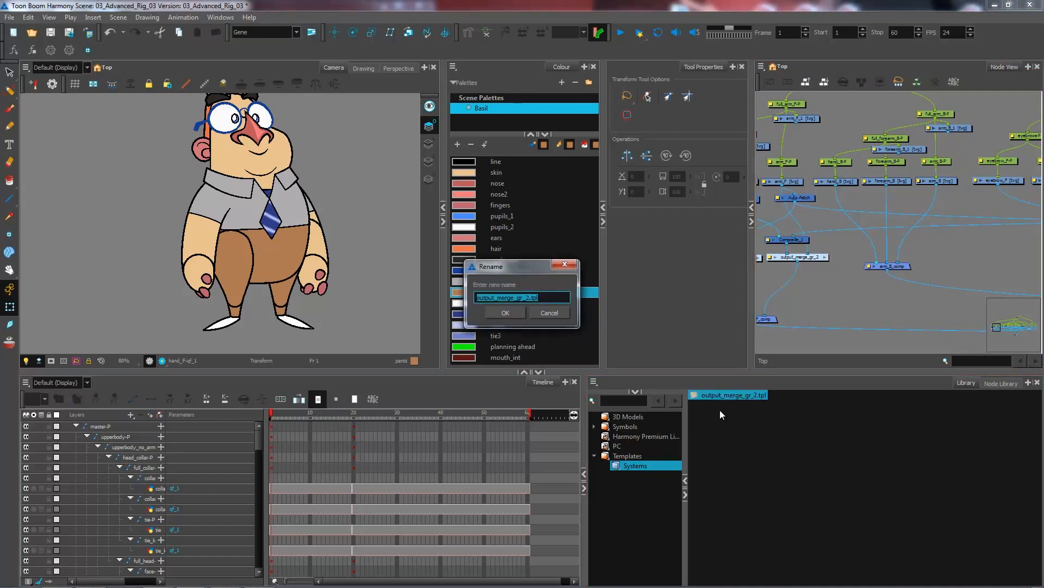
# Delete the _2 suffix so the template is named output_merge_gr.tpl and confirm.
pyautogui.click(521, 296)
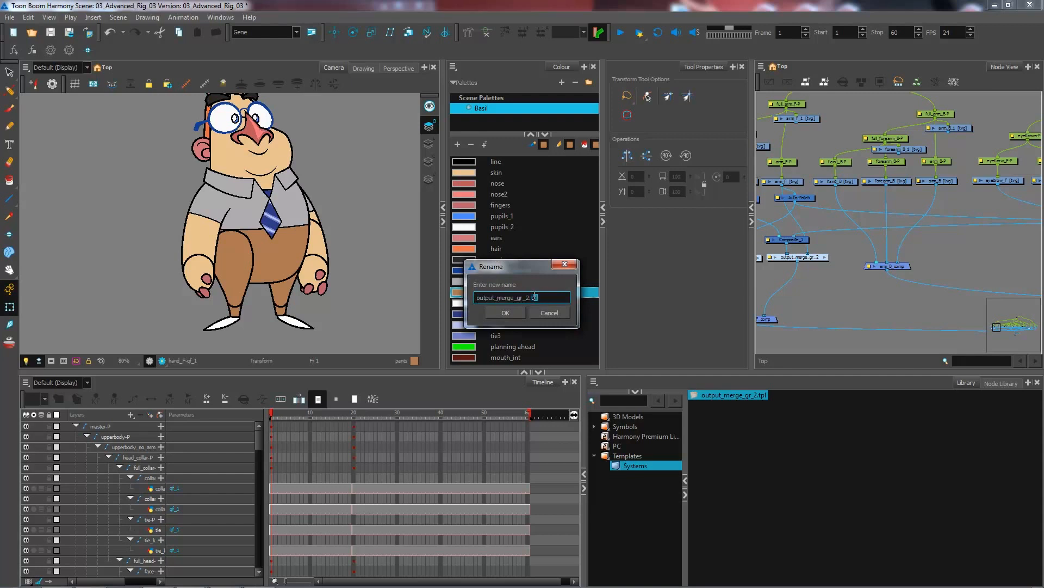
pyautogui.press('Backspace')
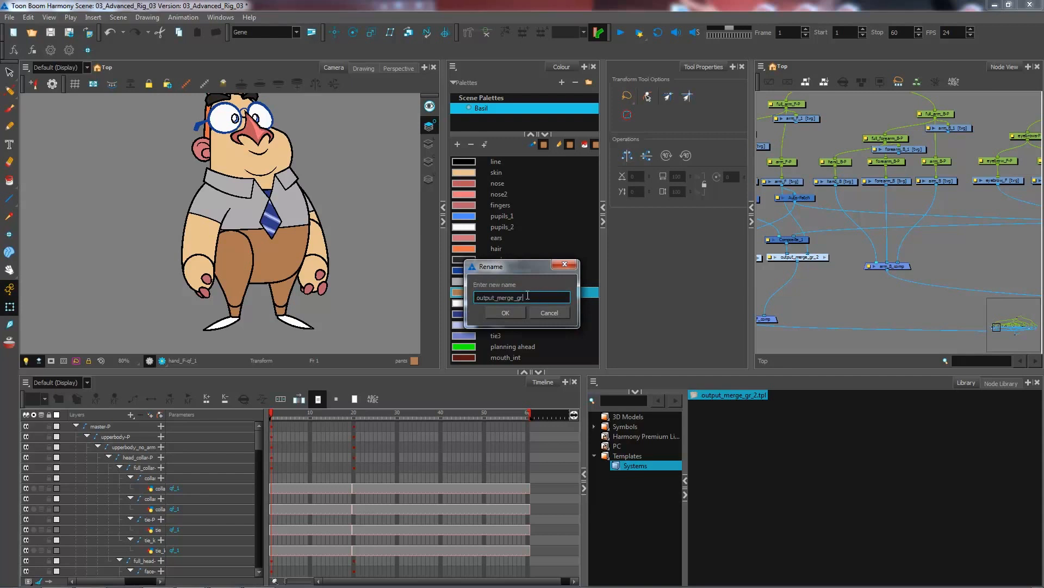
pyautogui.press('BackSpace')
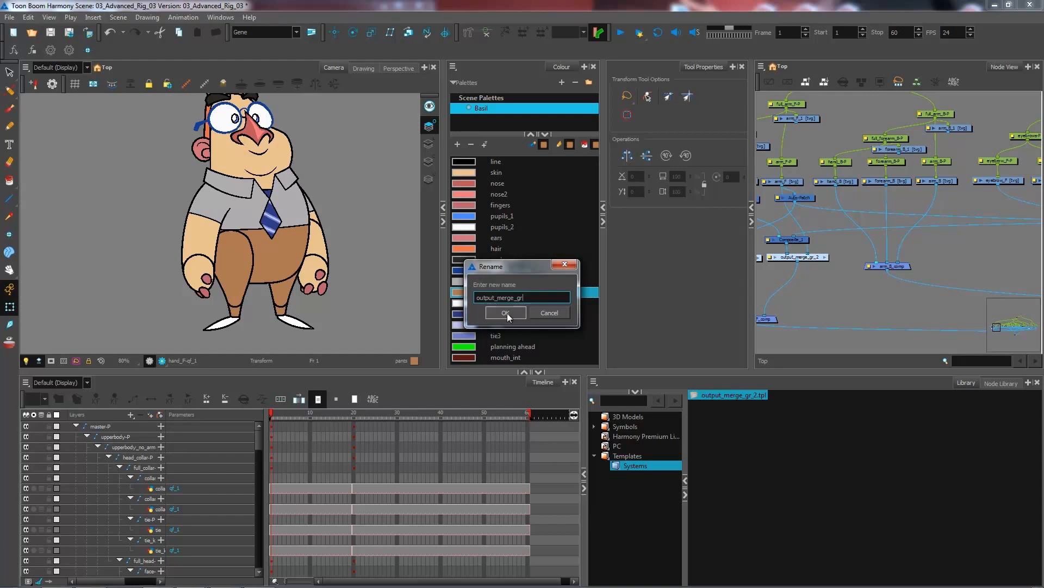
pyautogui.click(504, 313)
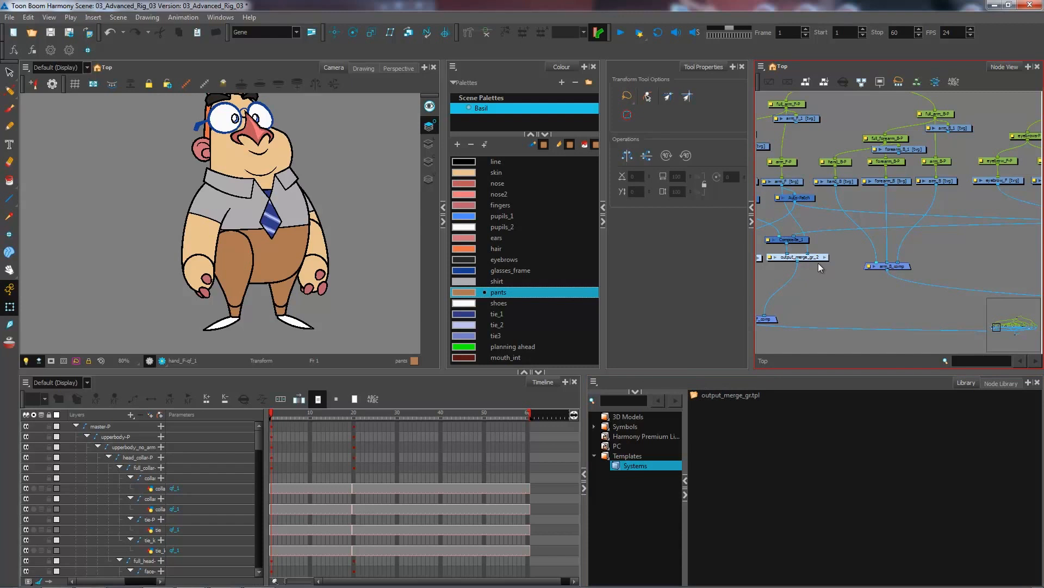
pyautogui.moveTo(826, 263)
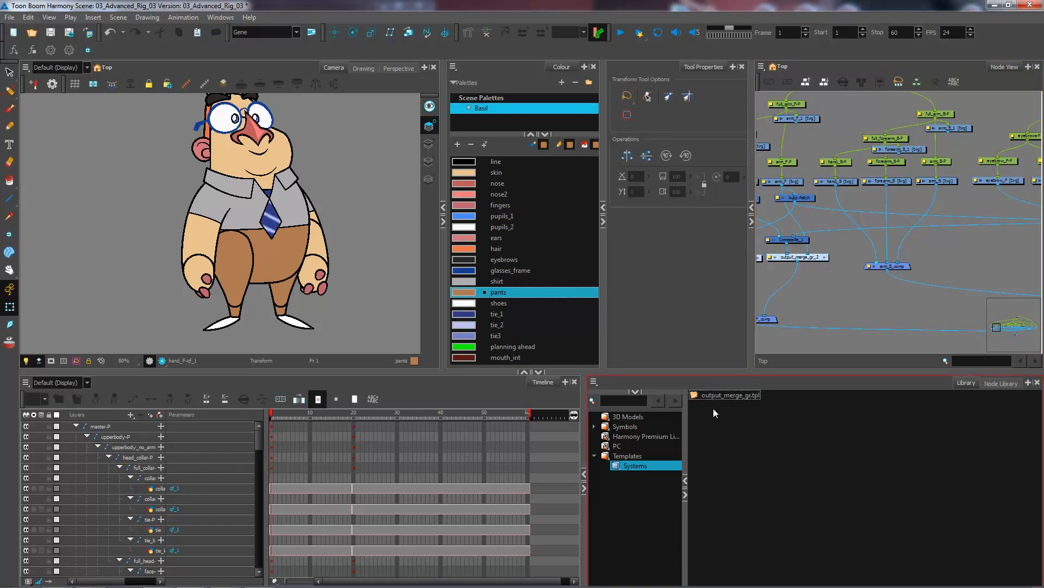
pyautogui.moveTo(824, 401)
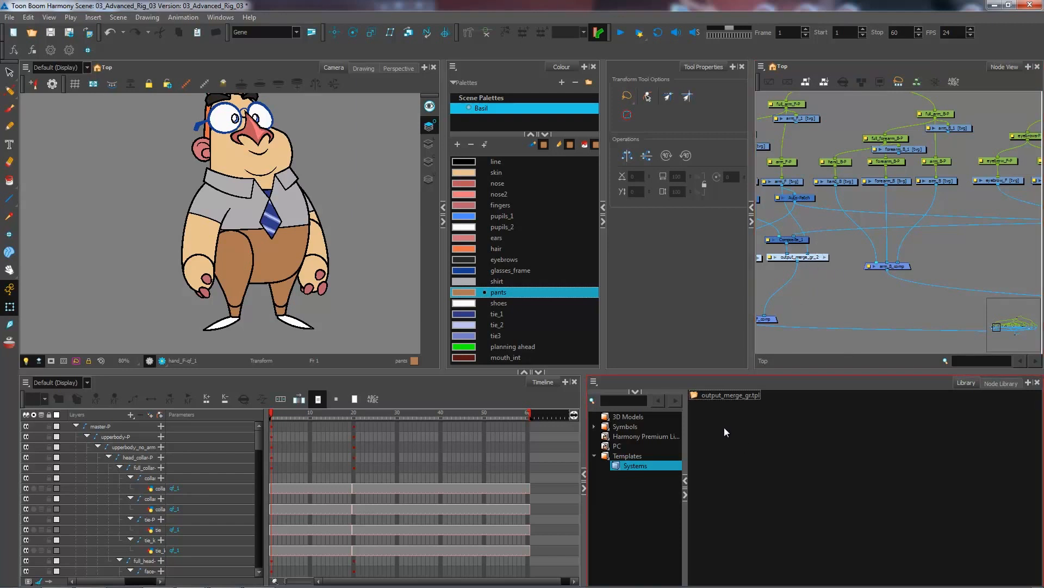
pyautogui.moveTo(744, 414)
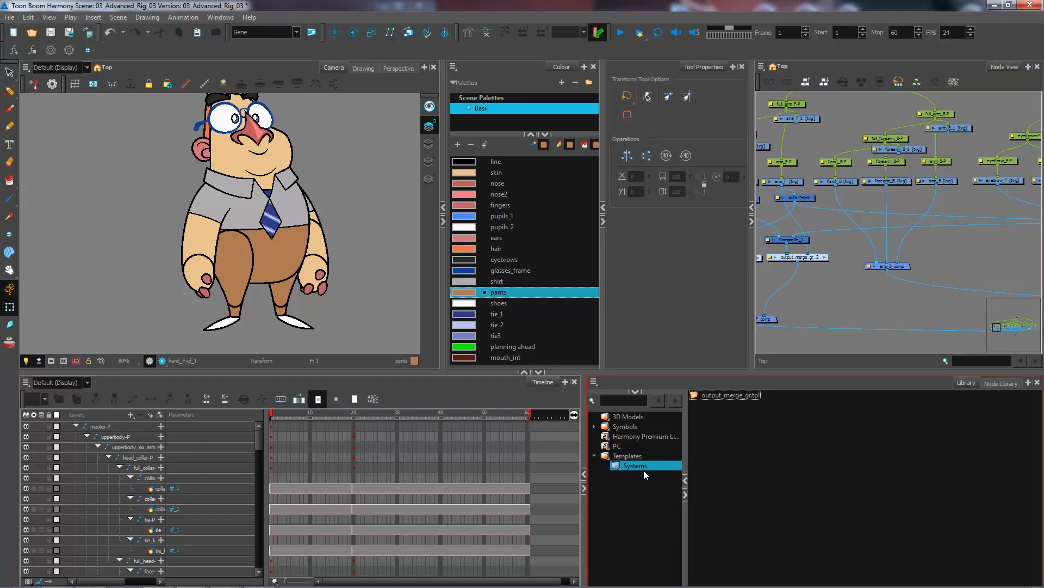
pyautogui.moveTo(726, 431)
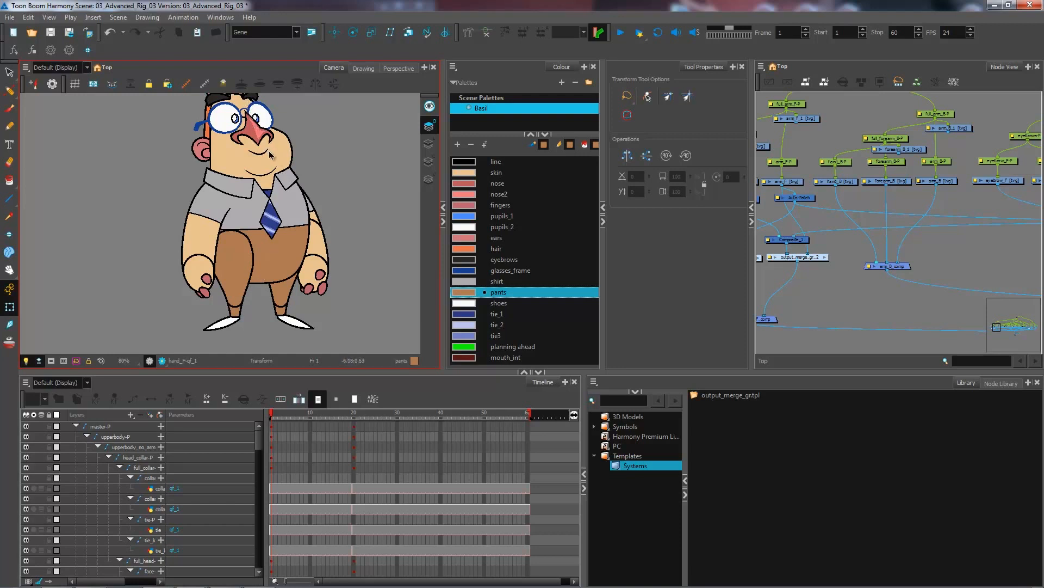
pyautogui.moveTo(318, 202)
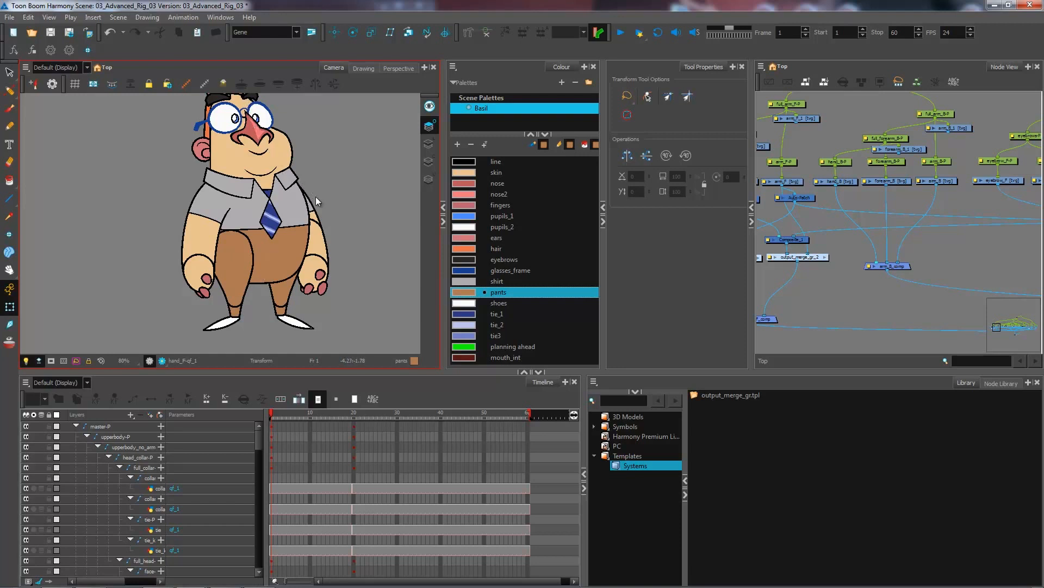